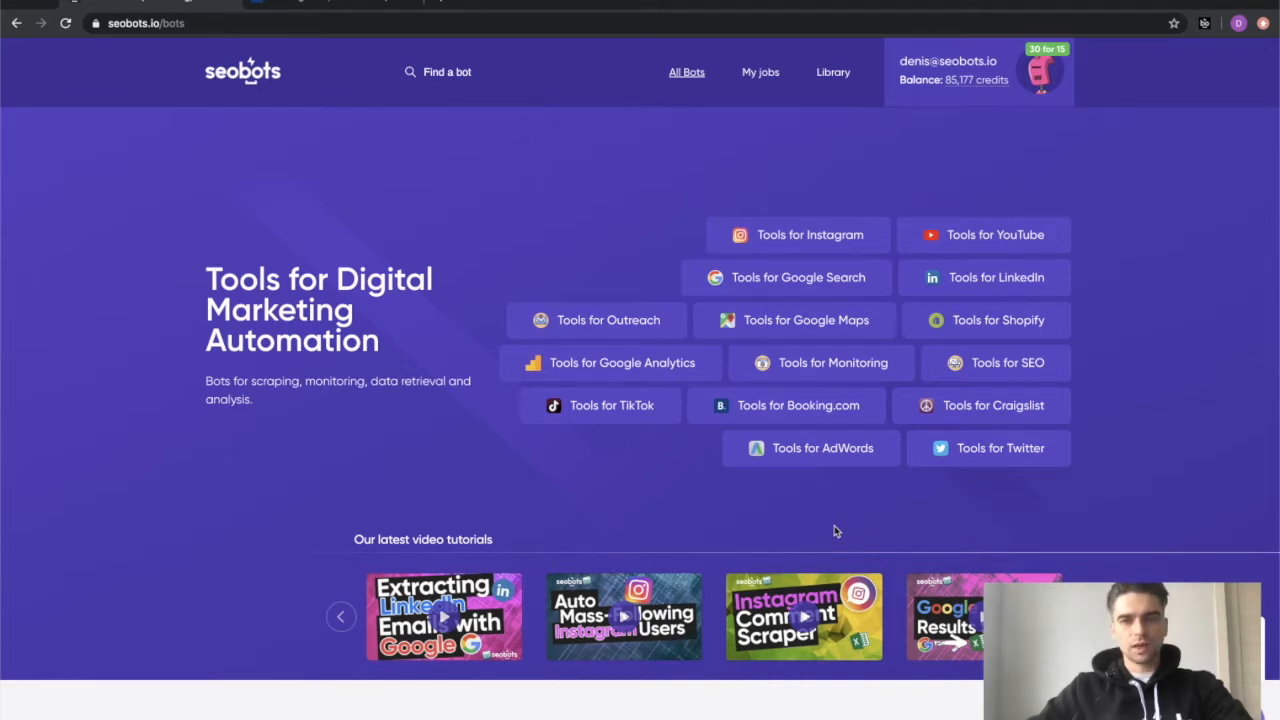
Step: Show the Booking.com tools category listing the Booking.com Hotel Scraper bot
left_click(796, 404)
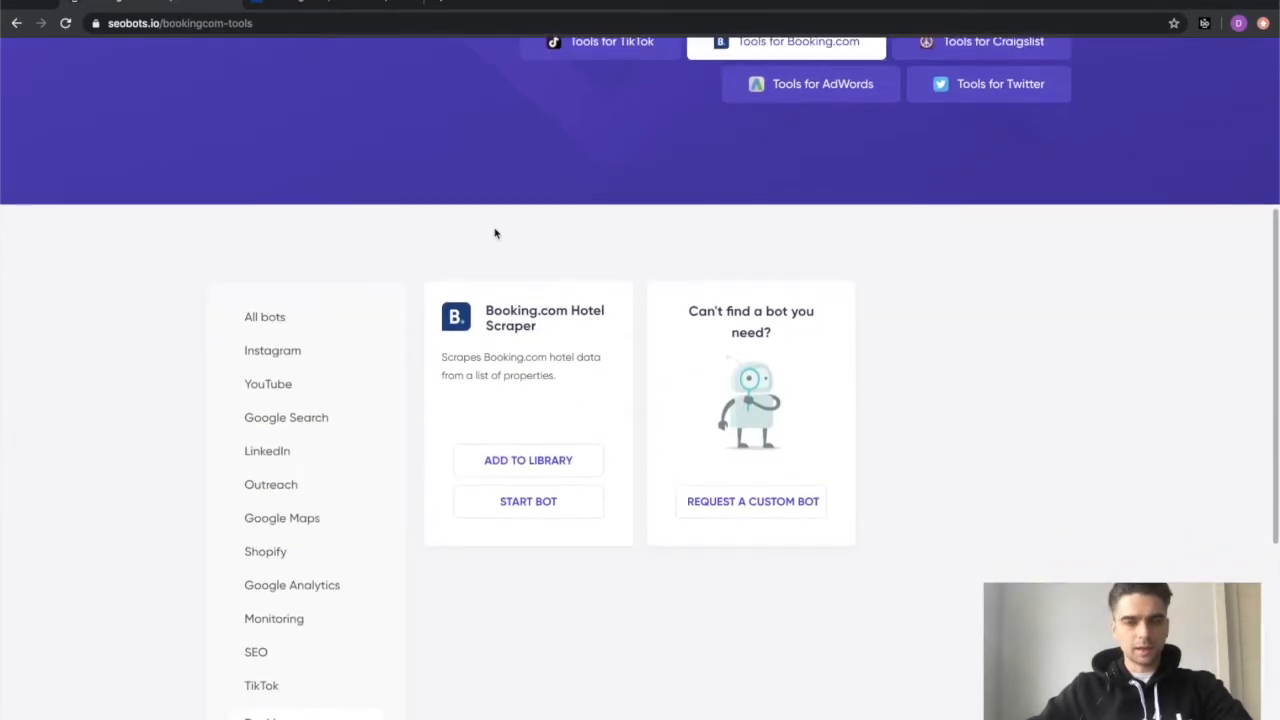
scroll("down", 3)
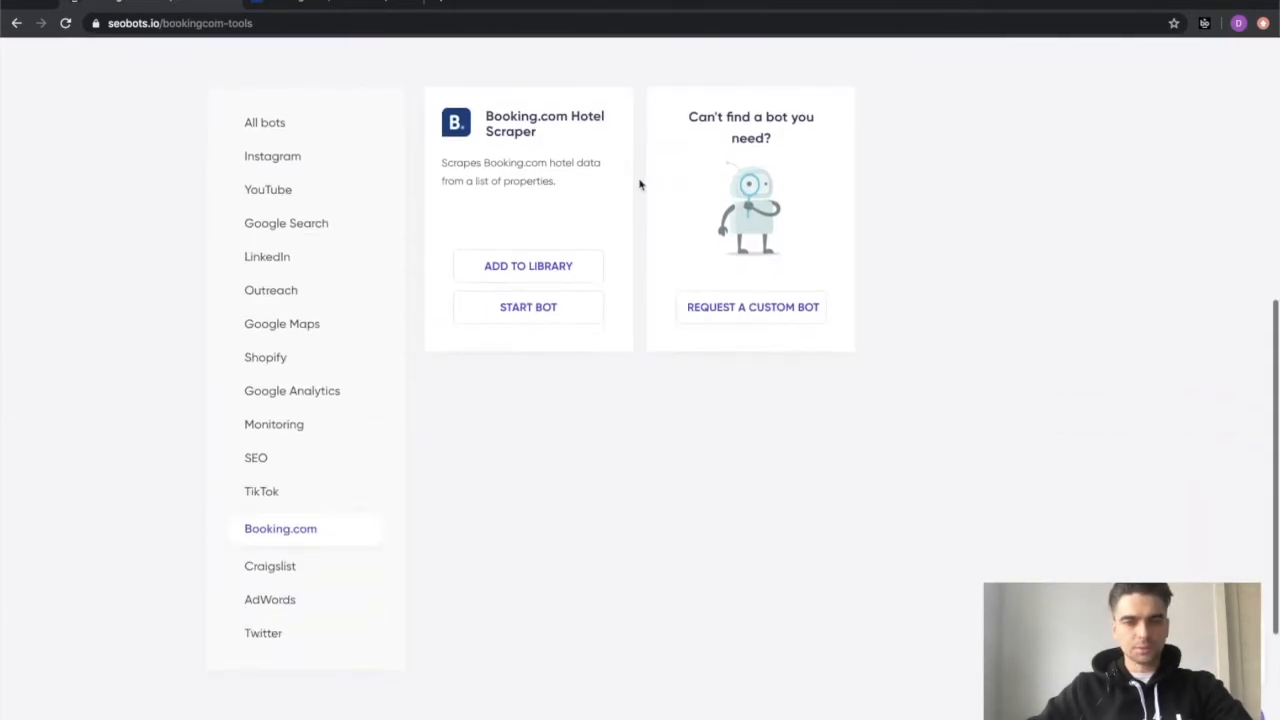
scroll("up", 3)
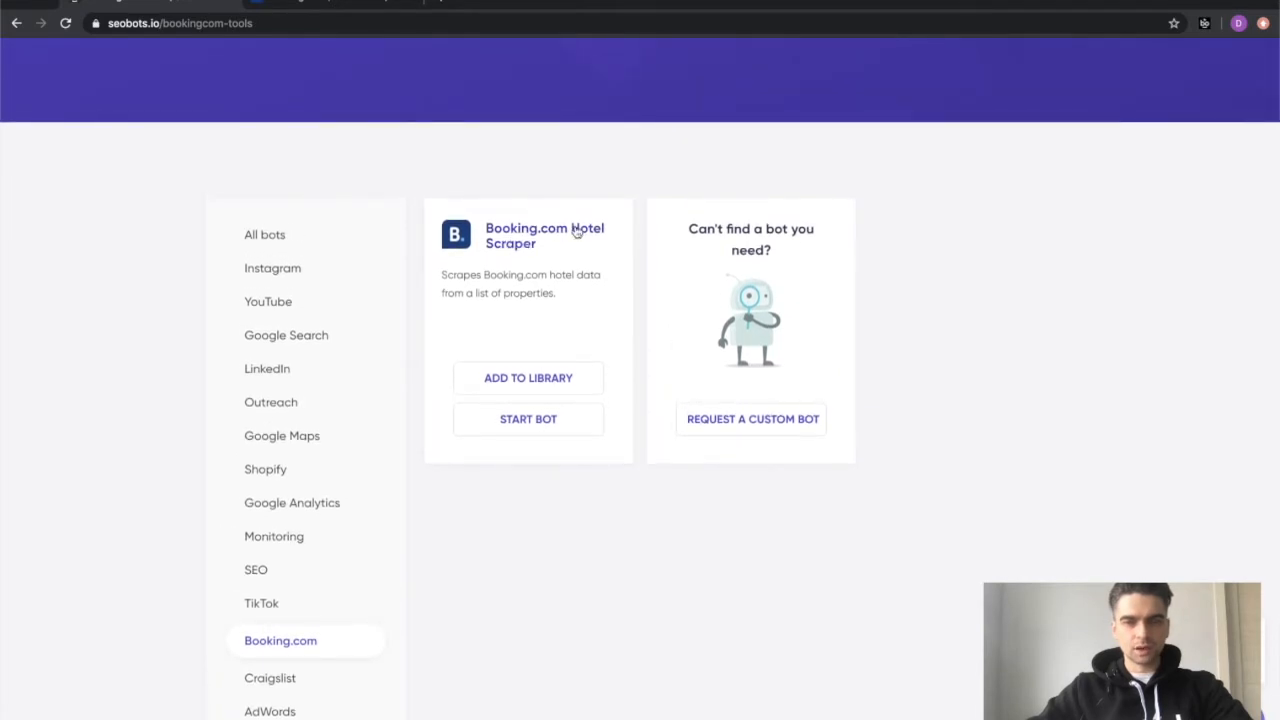
Step: View the Booking.com Hotel Scraper bot page with its reviews, description and extracted data list
left_click(544, 236)
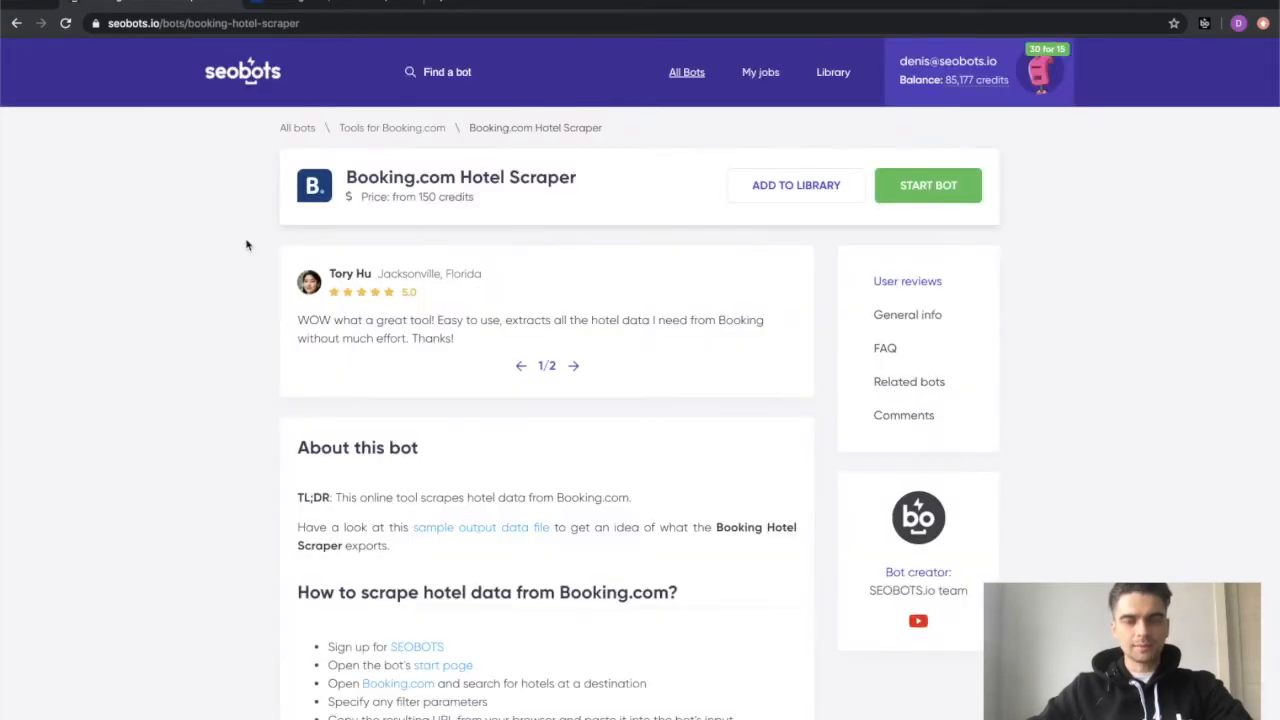
scroll("down", 3)
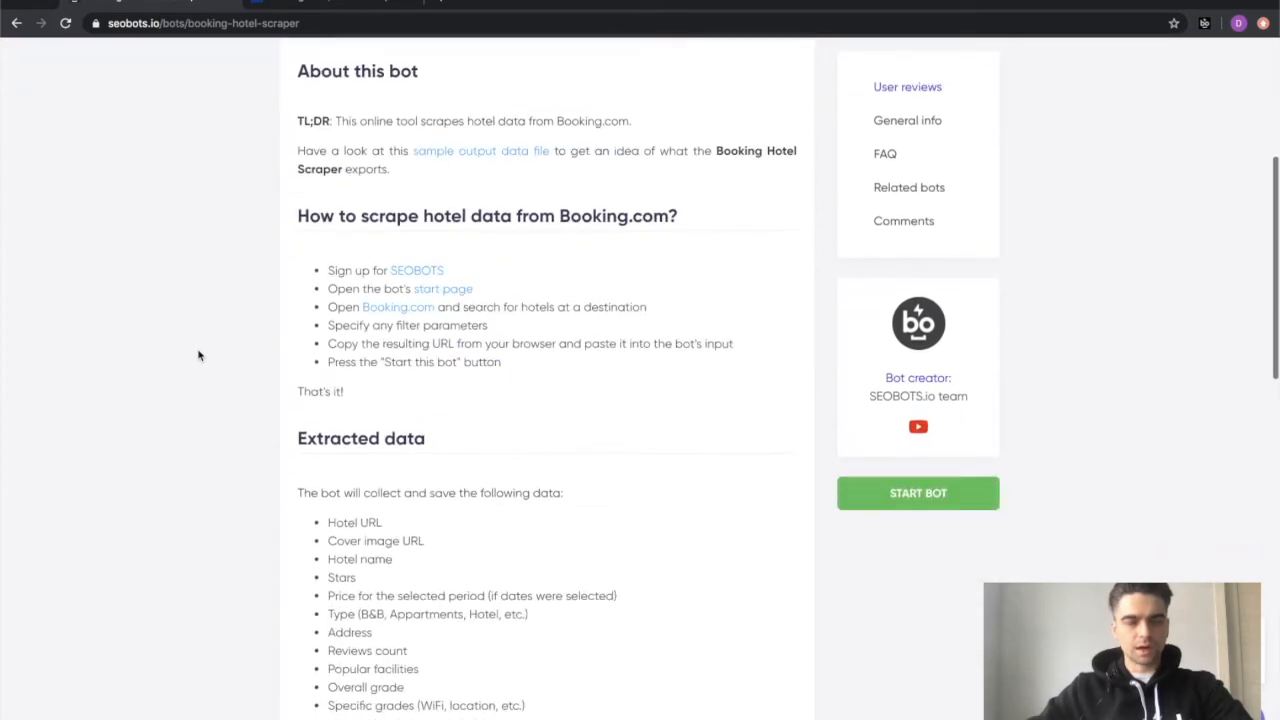
scroll("up", 3)
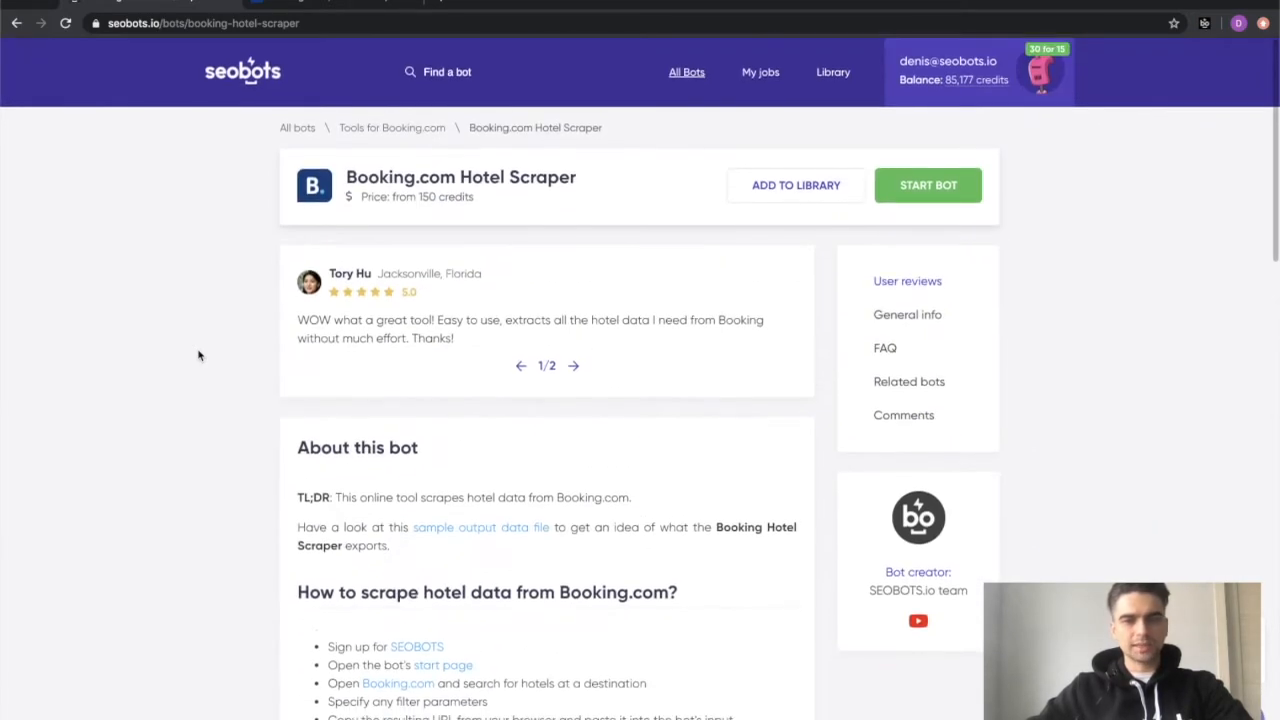
mouse_move(180, 344)
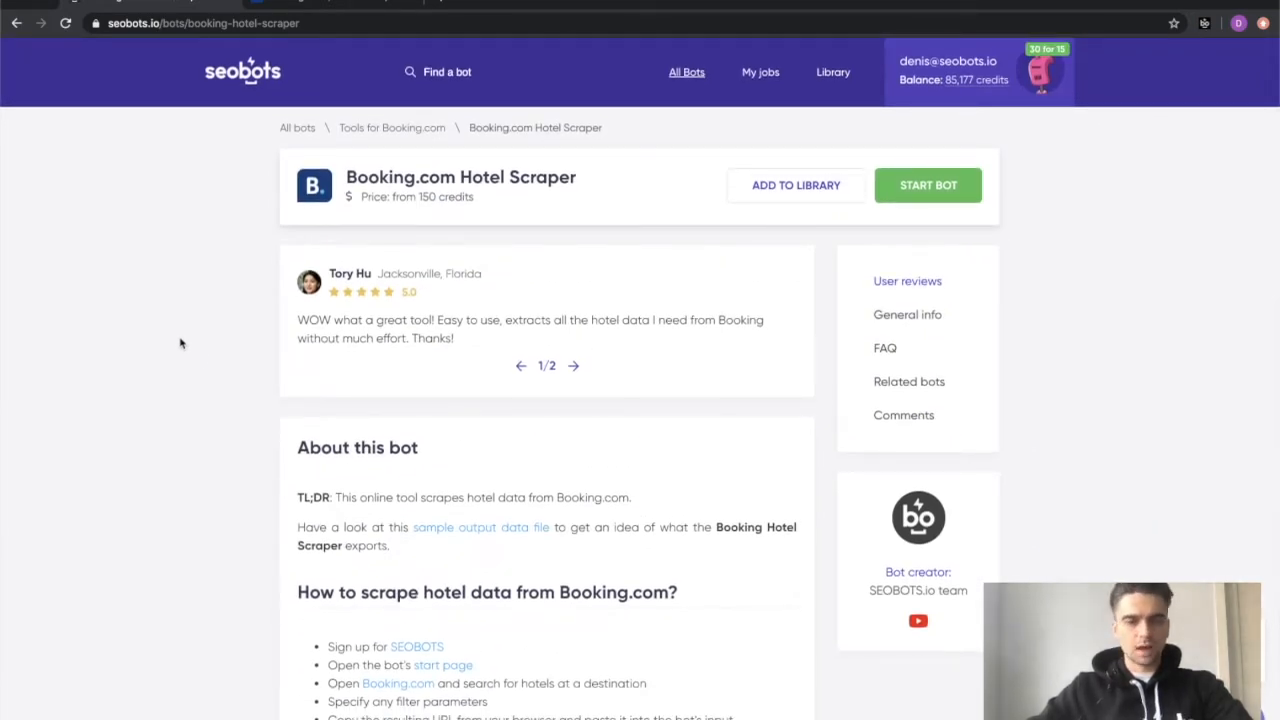
left_click(480, 528)
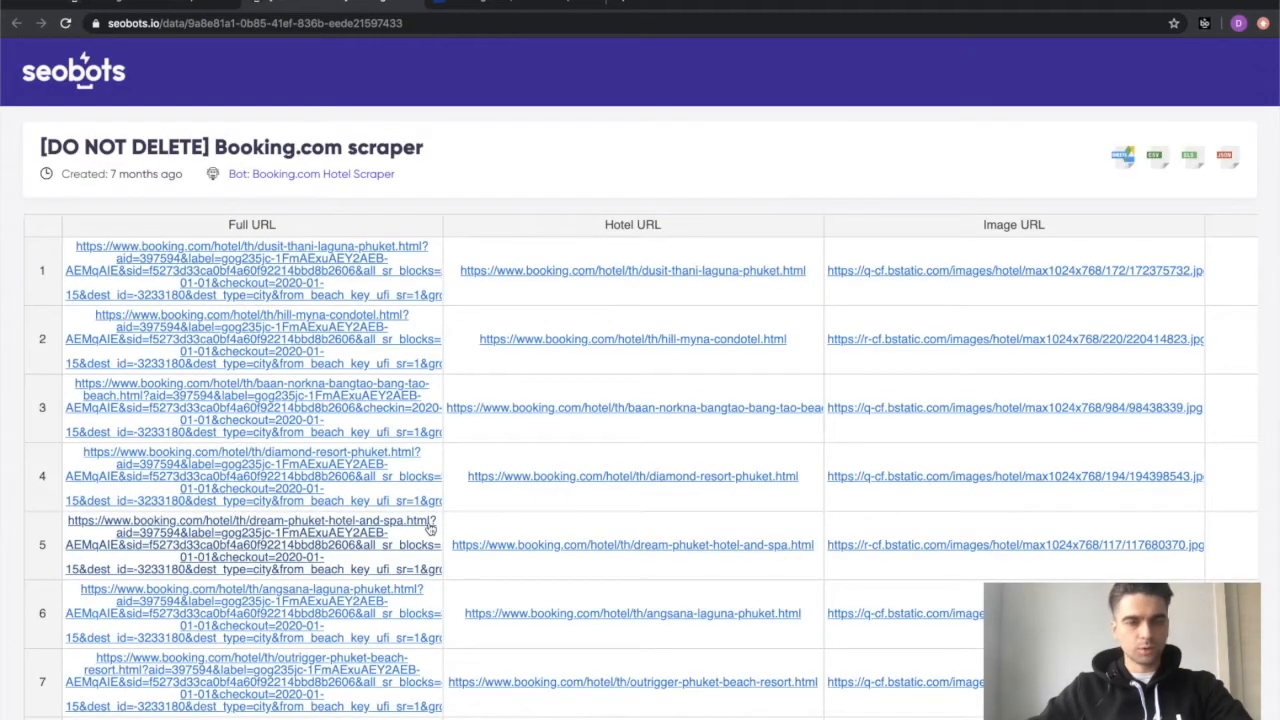
mouse_move(476, 188)
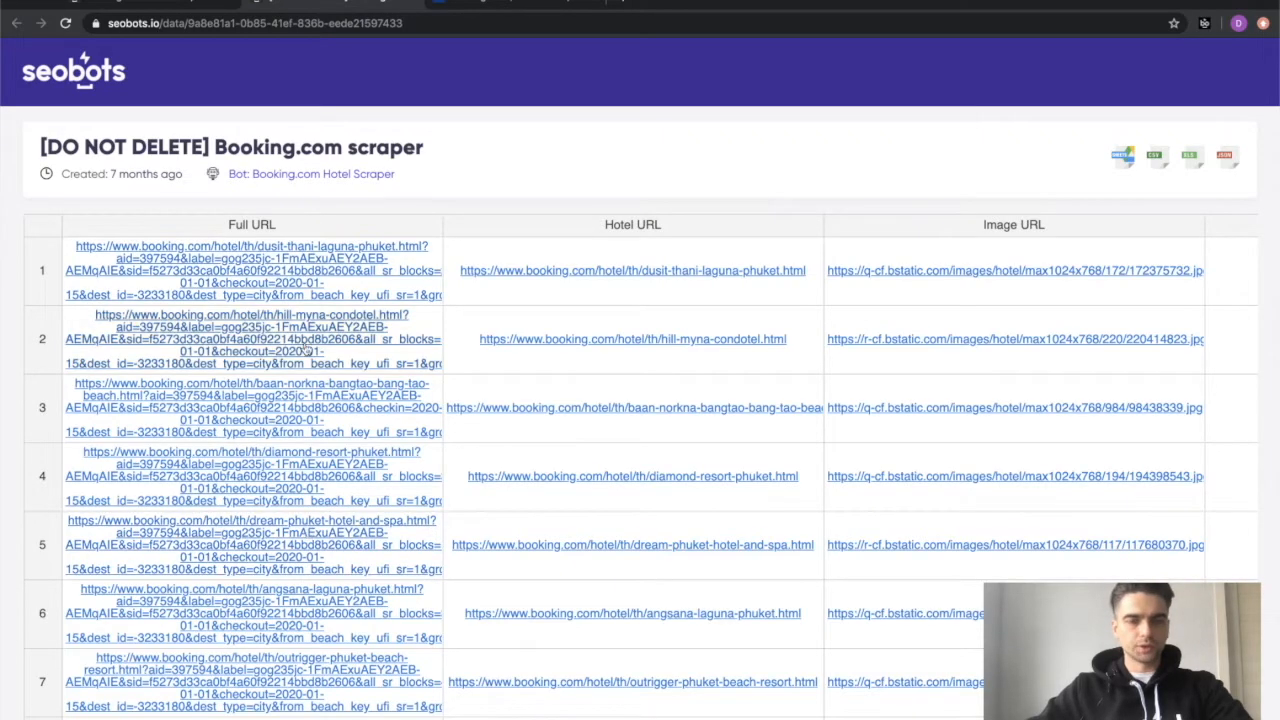
scroll("down", 3)
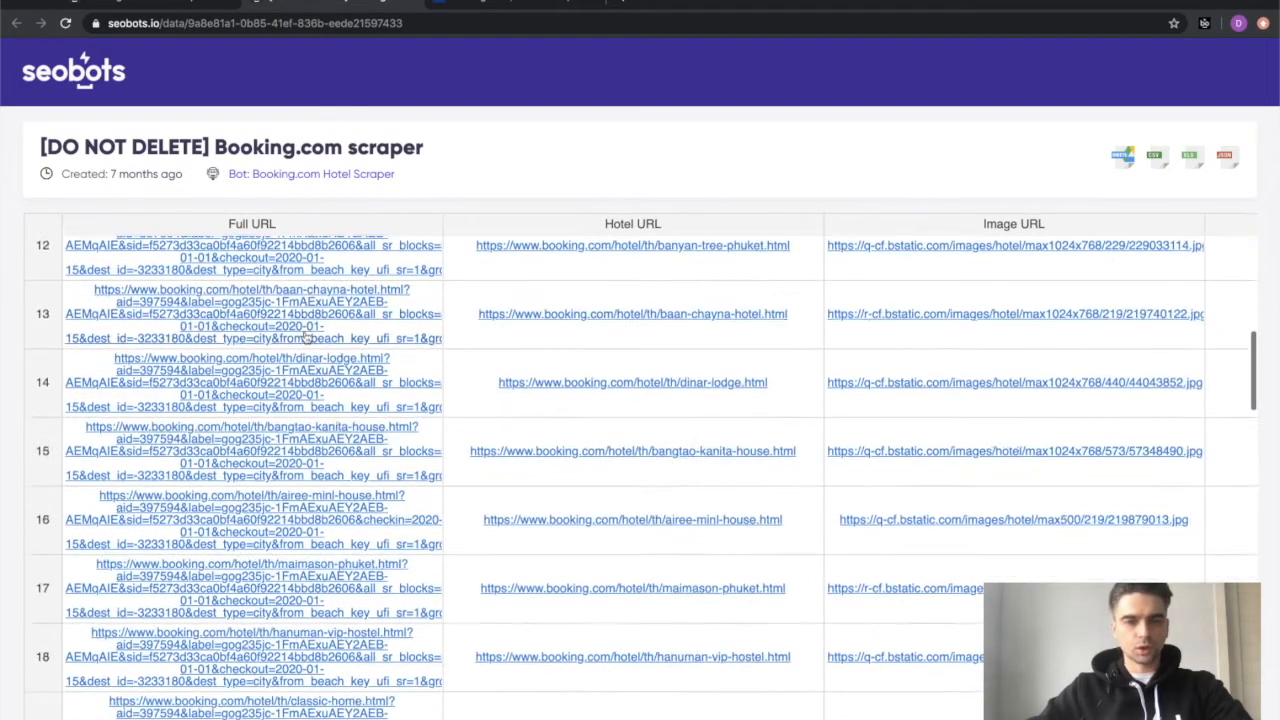
scroll("right", 3)
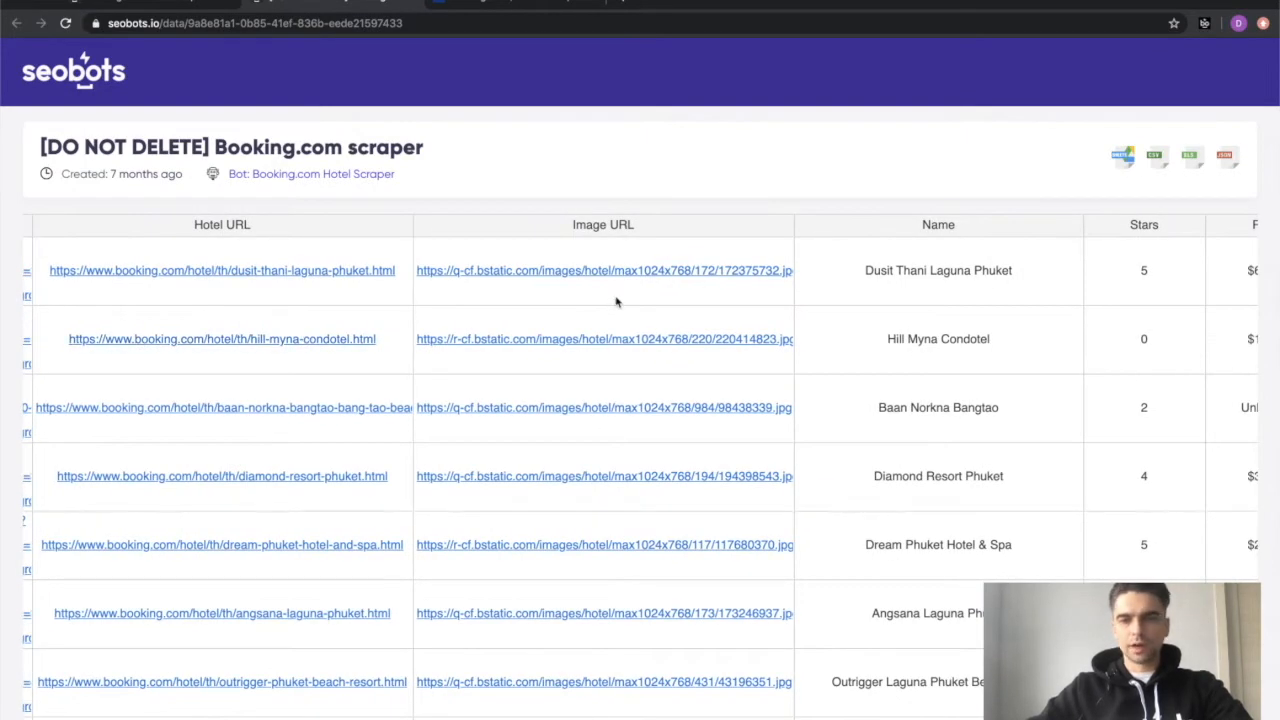
scroll("right", 3)
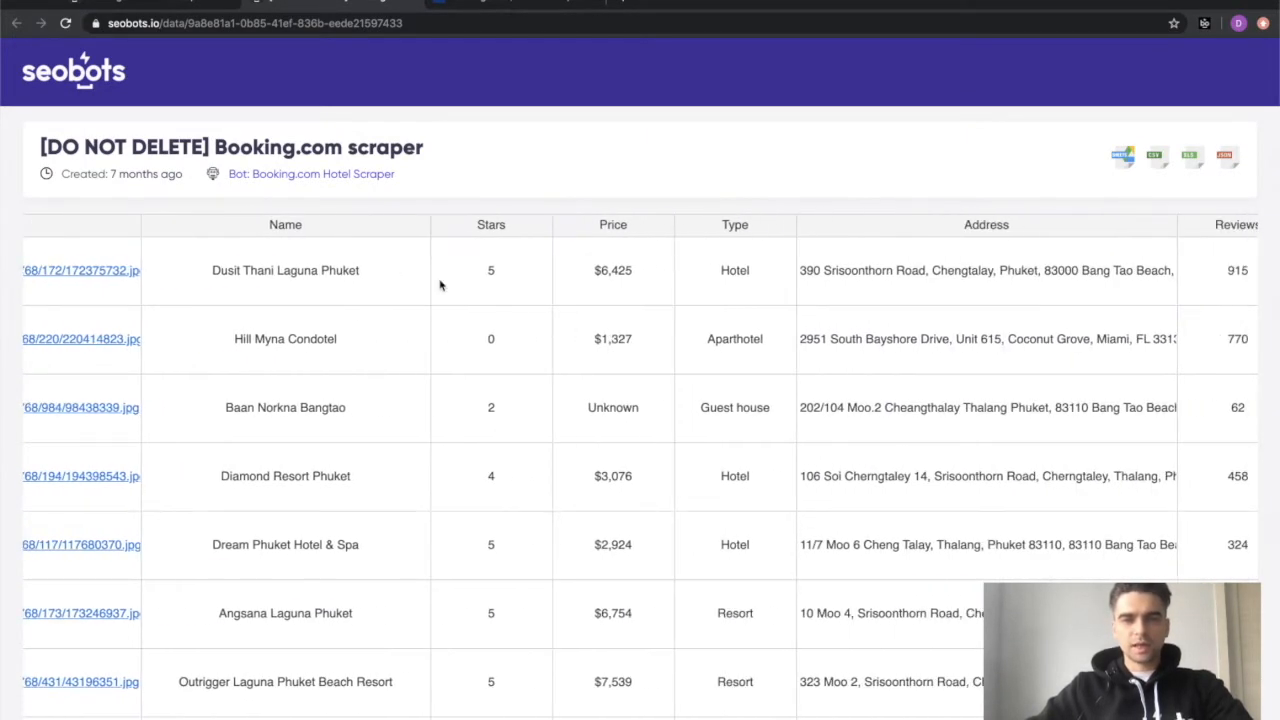
scroll("right", 3)
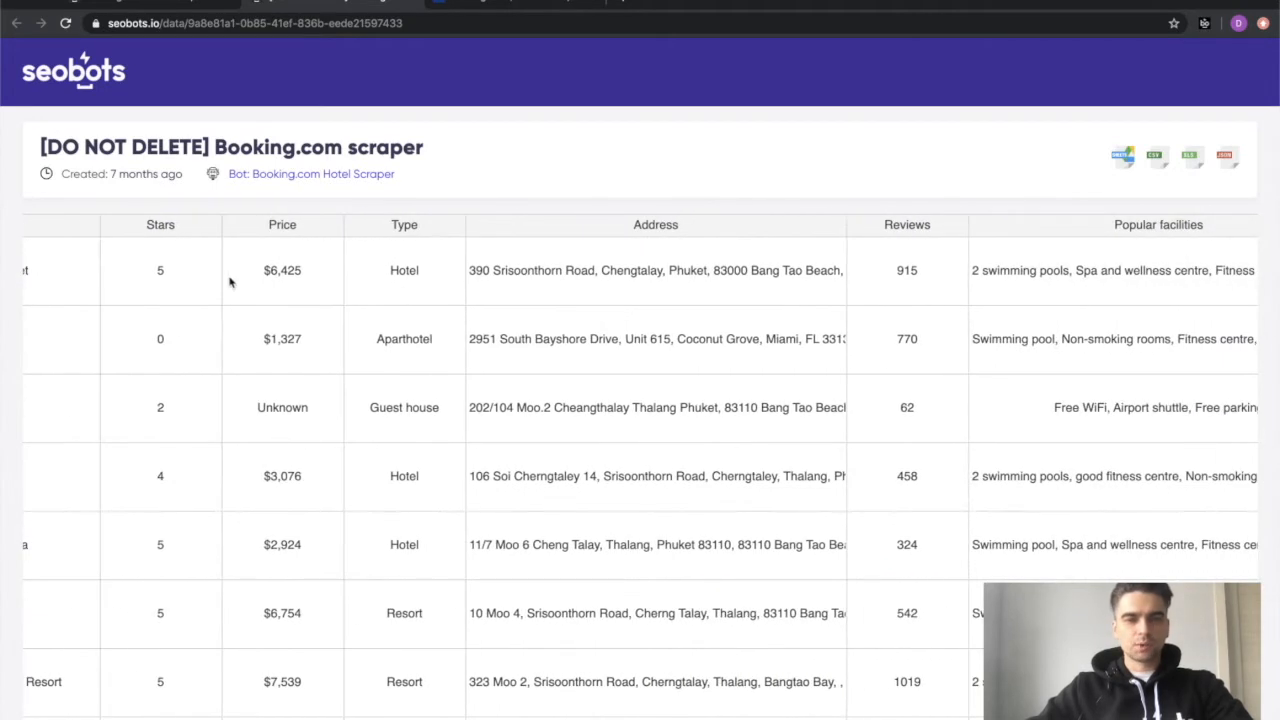
scroll("left", 3)
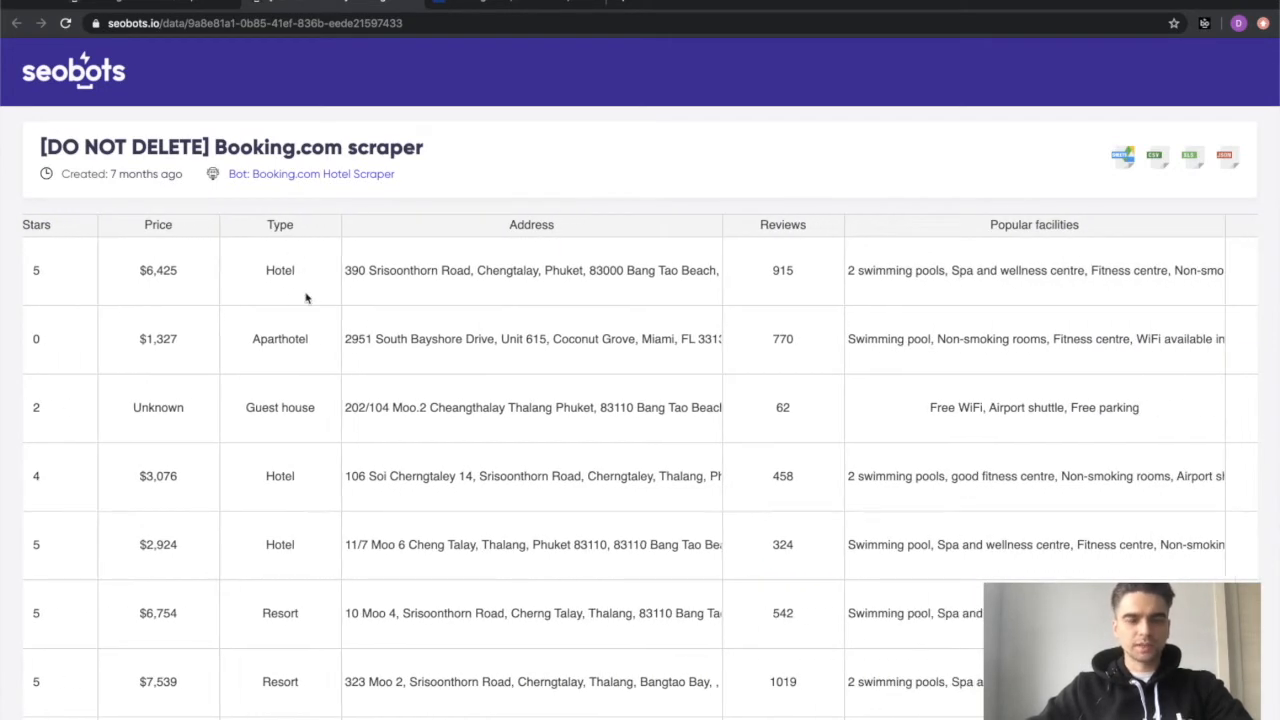
mouse_move(268, 262)
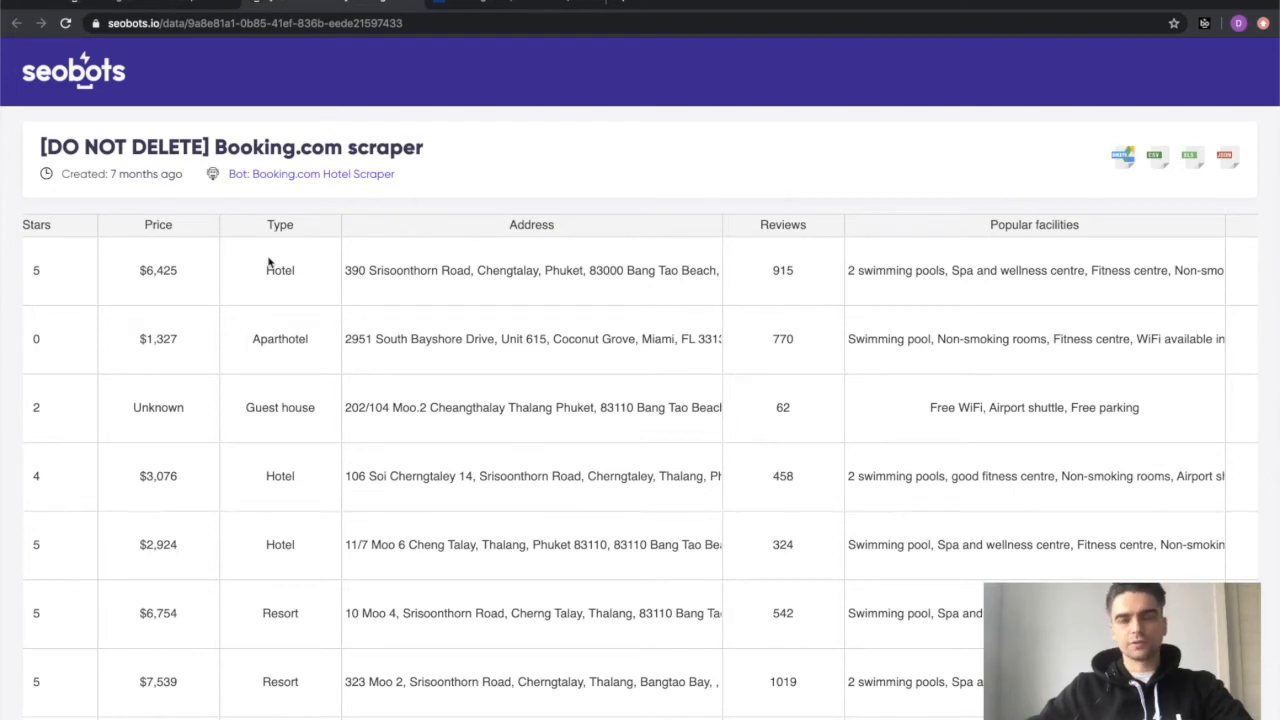
scroll("right", 3)
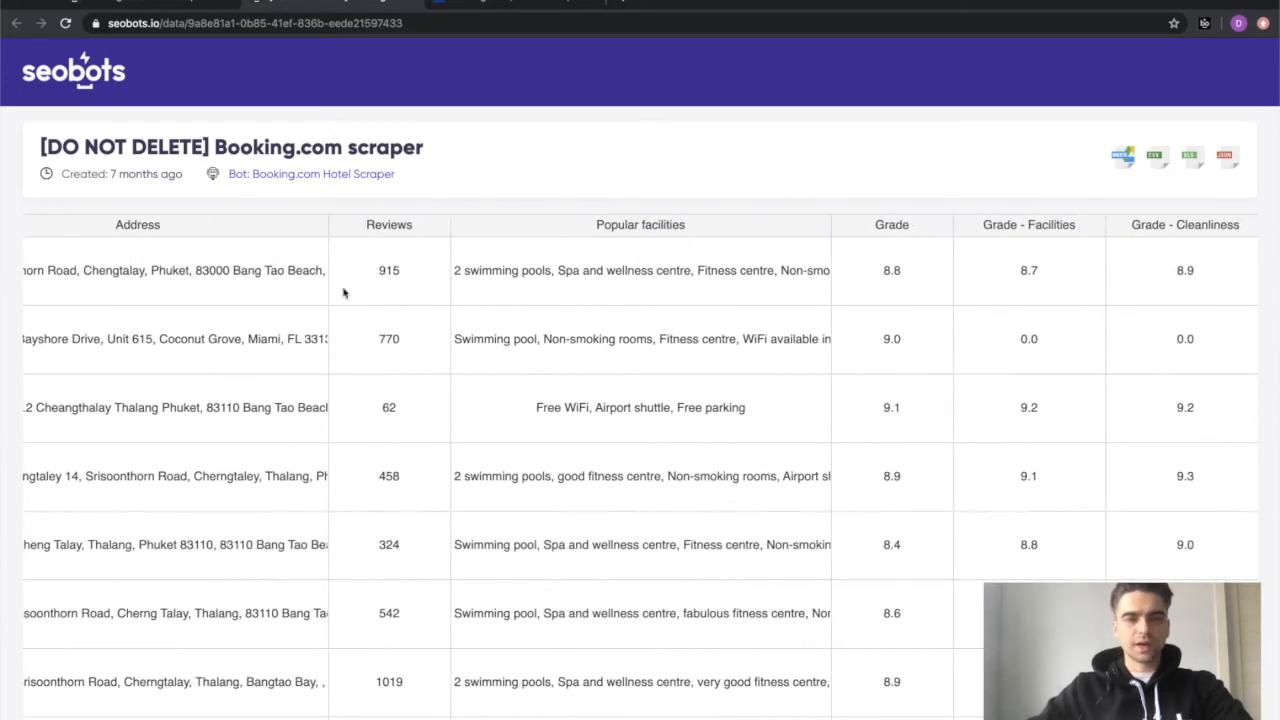
scroll("right", 3)
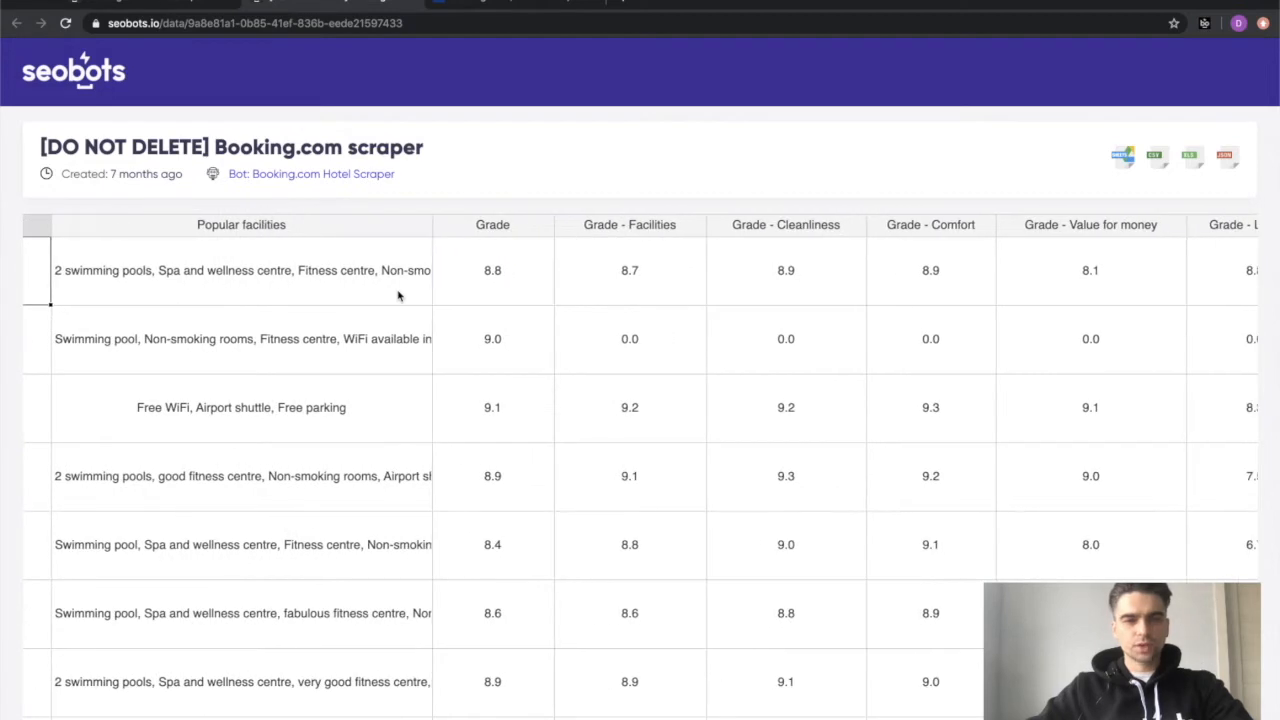
scroll("right", 3)
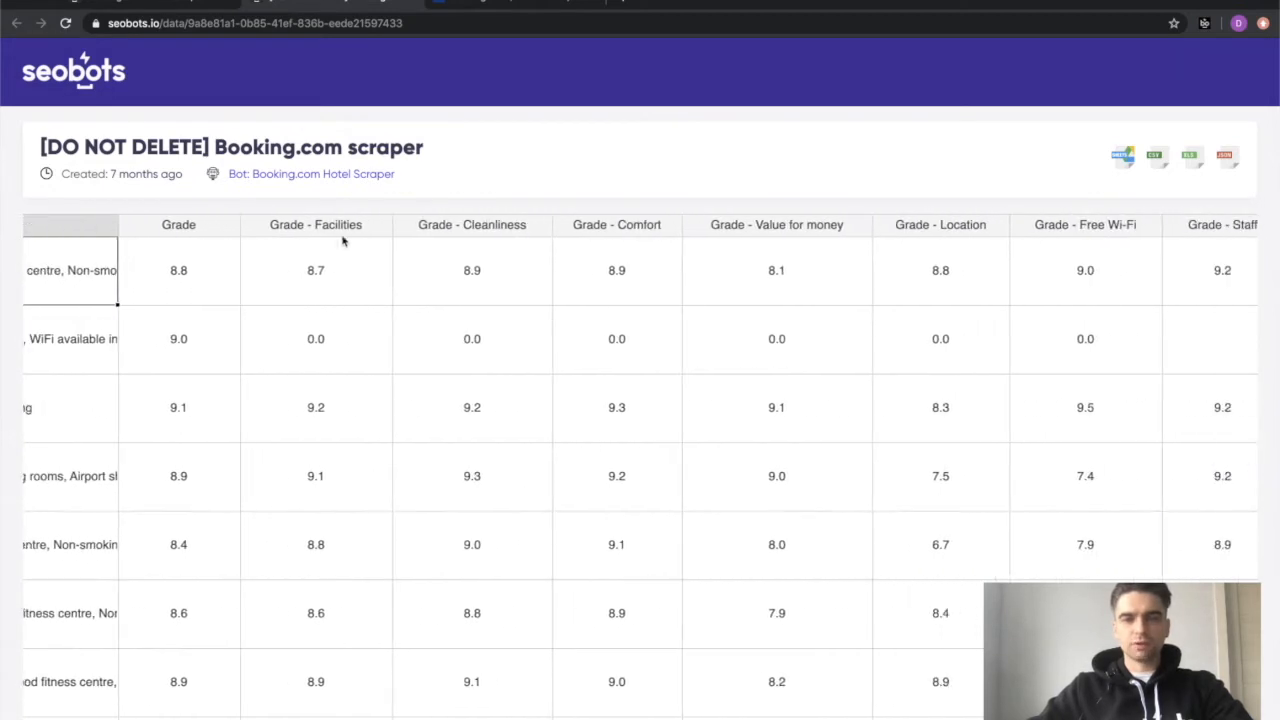
left_click(312, 172)
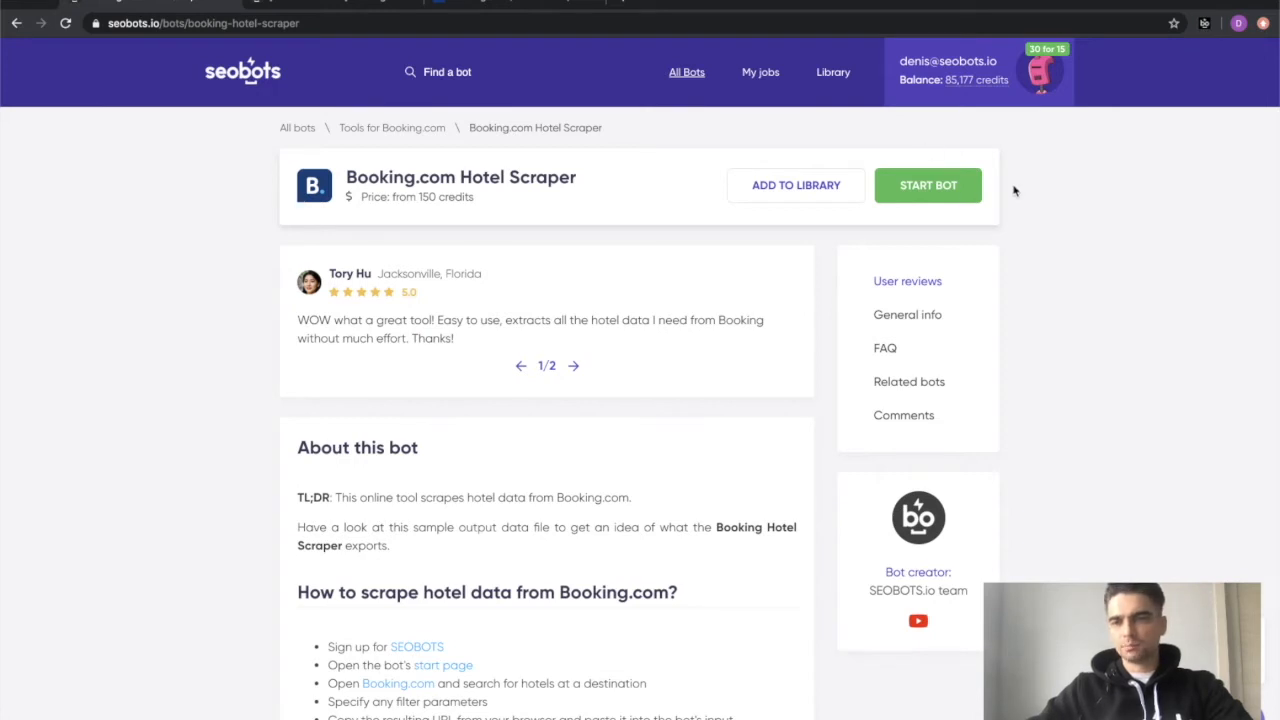
Step: Begin a new Booking.com Hotel Scraper job, reviewing its job name, hotel limit and listing URL fields
left_click(928, 184)
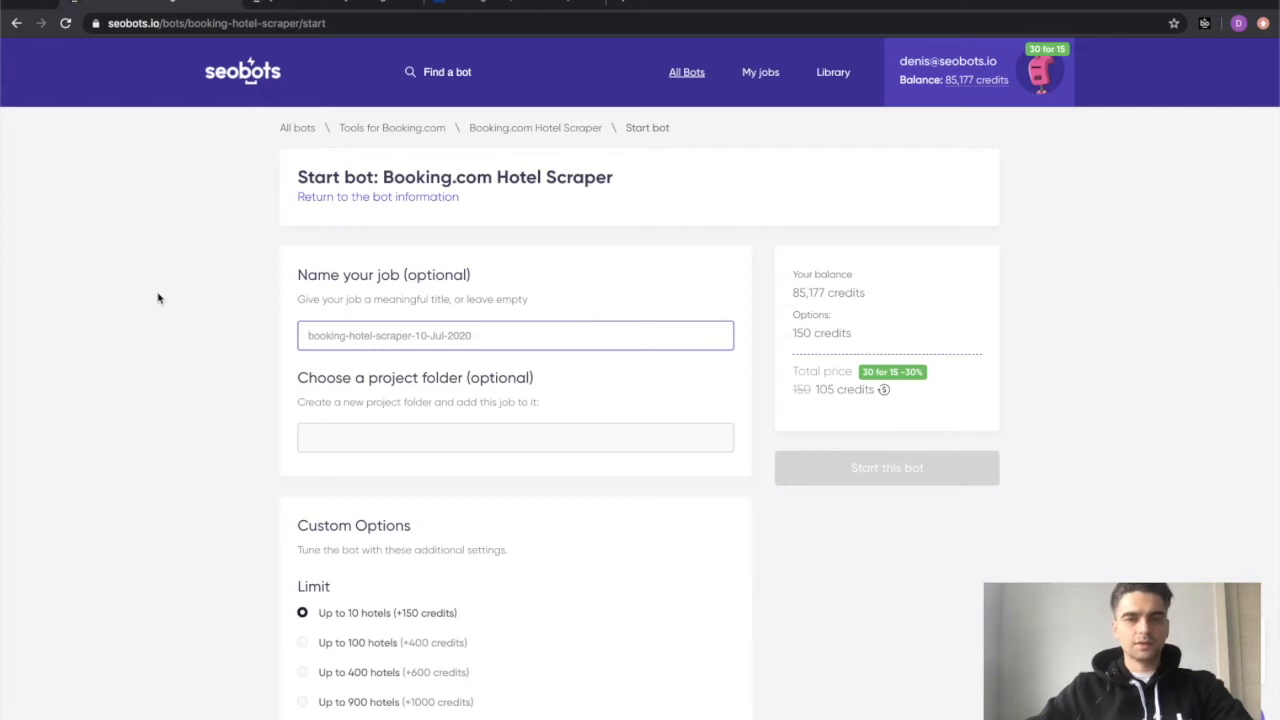
scroll("down", 3)
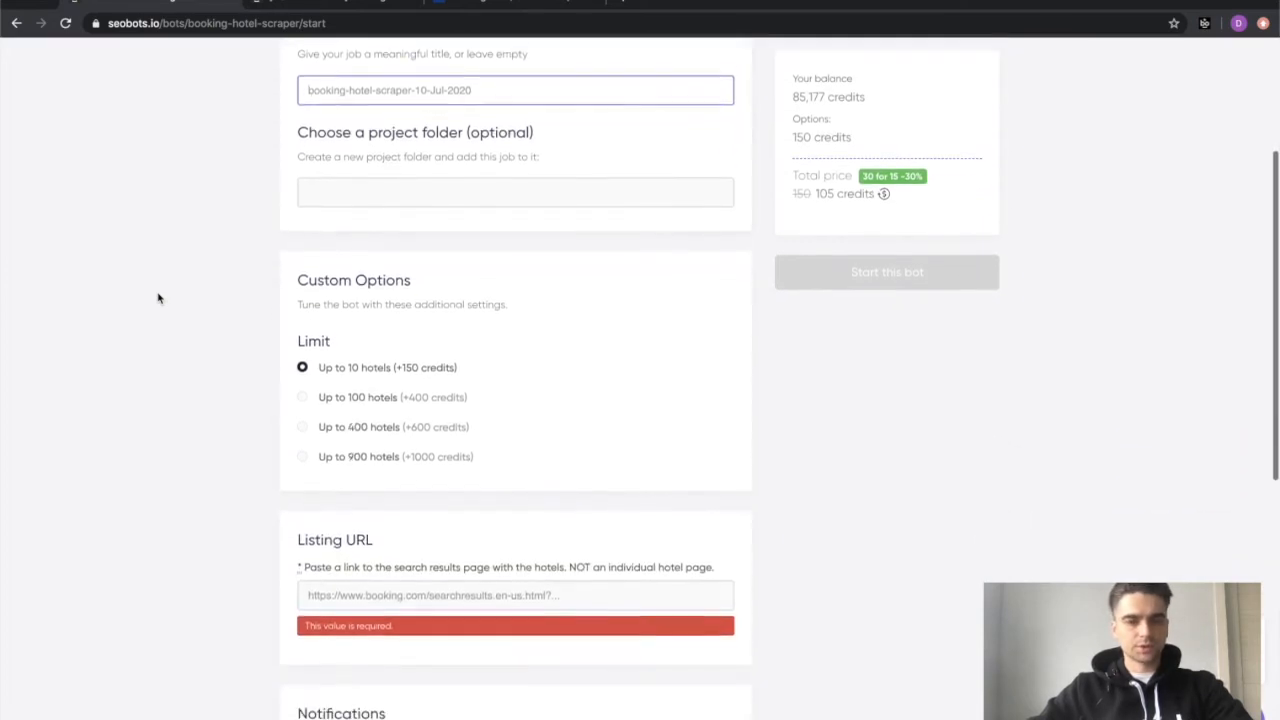
scroll("up", 3)
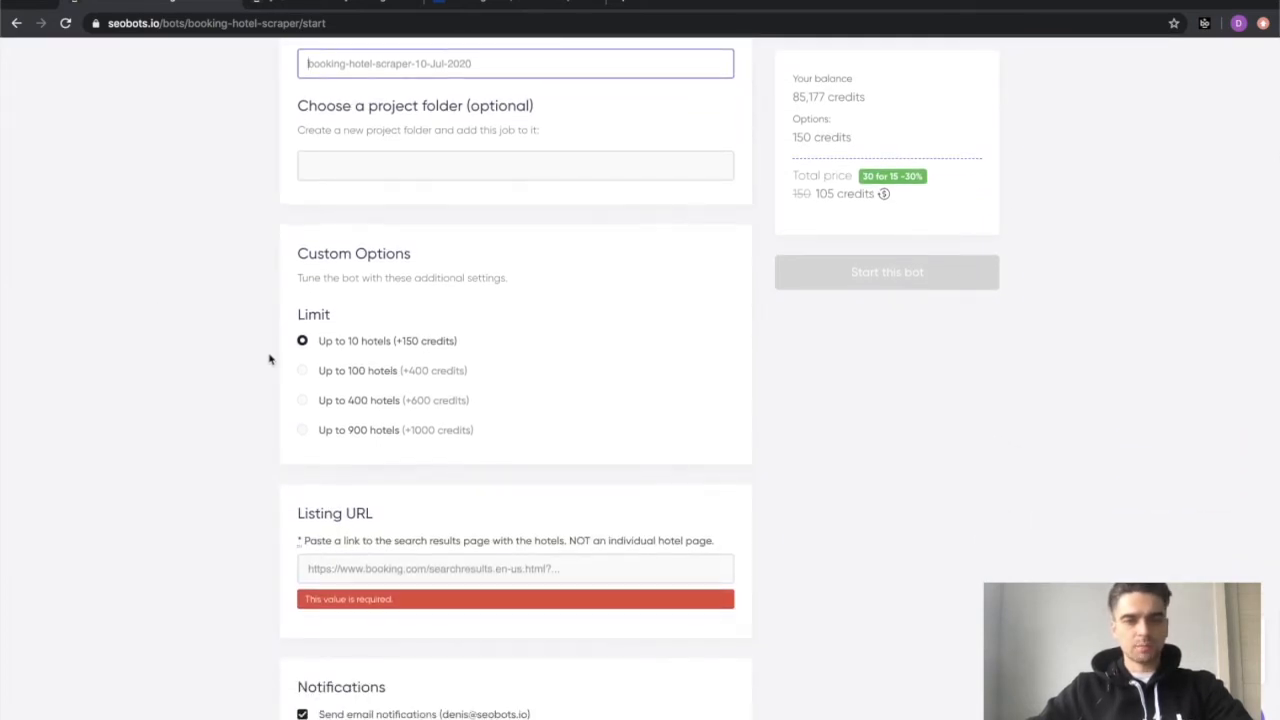
mouse_move(304, 370)
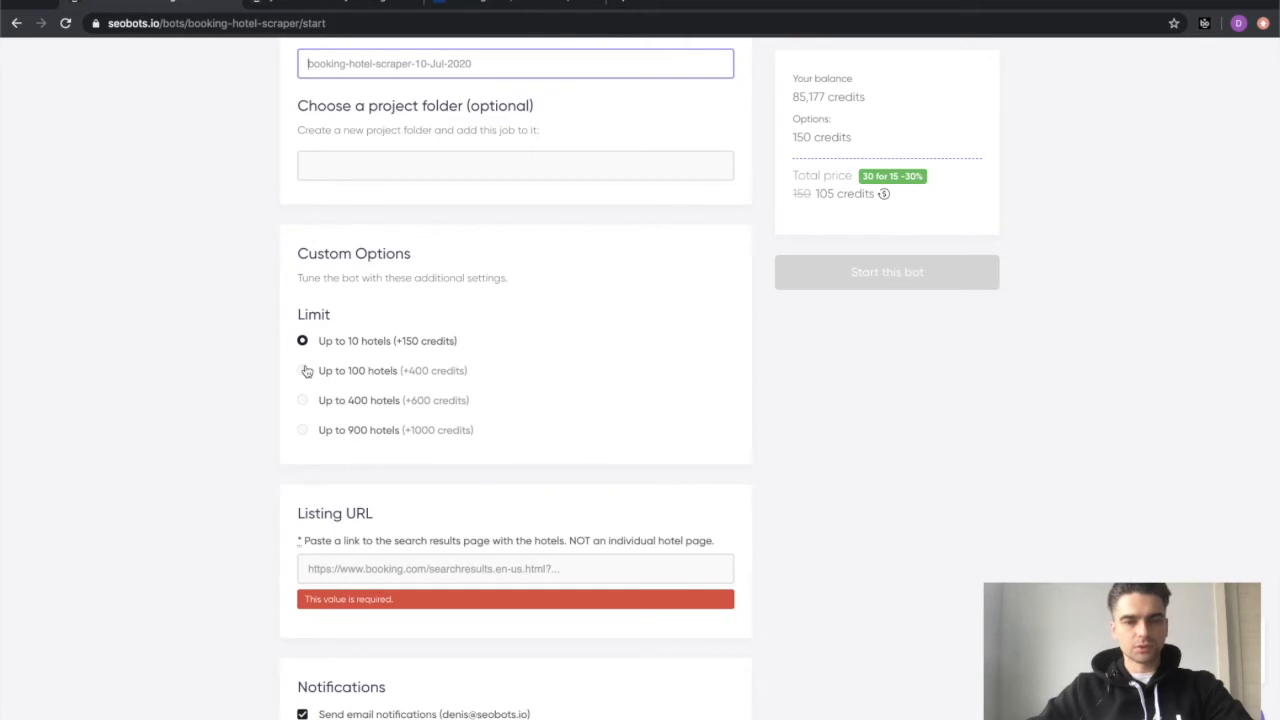
mouse_move(288, 332)
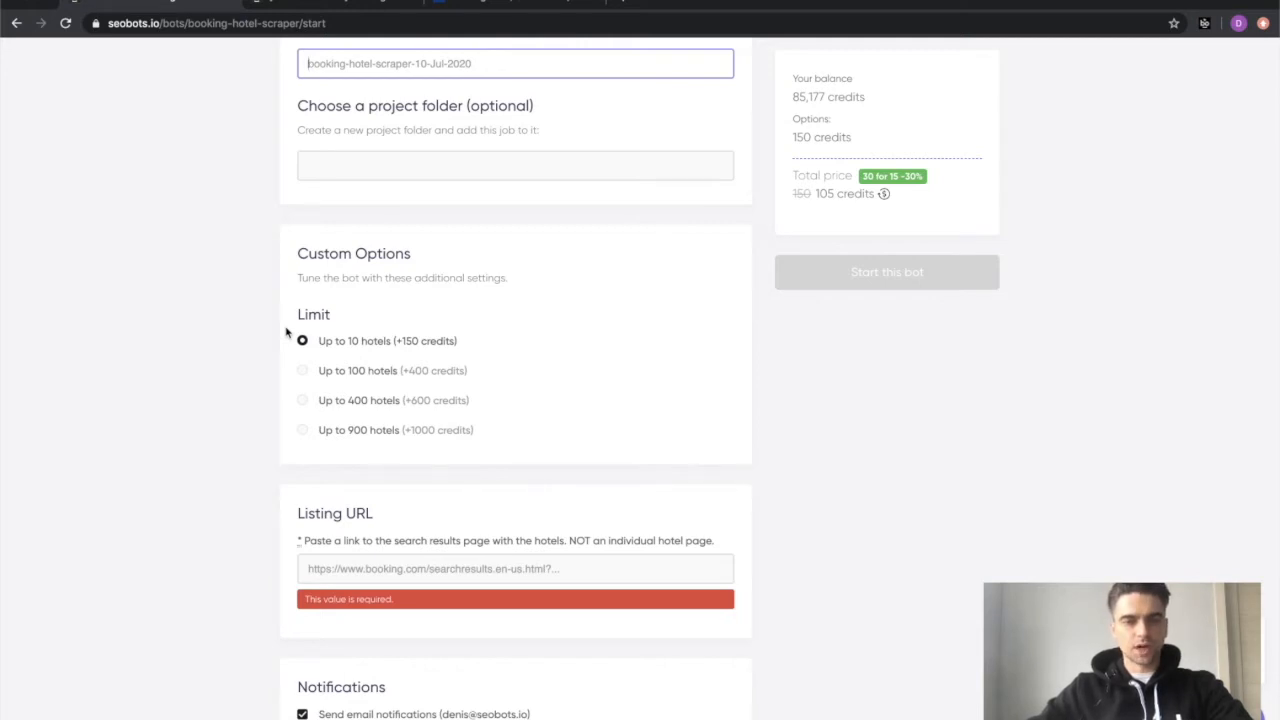
scroll("down", 3)
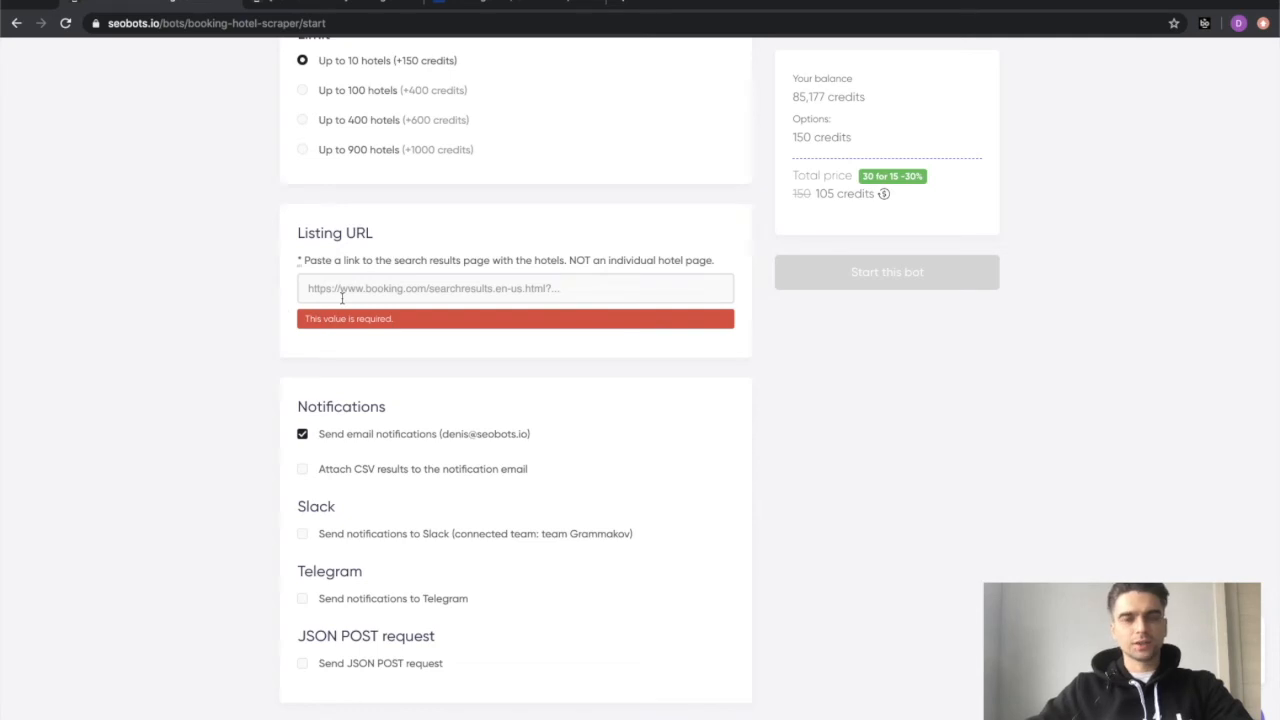
mouse_move(360, 196)
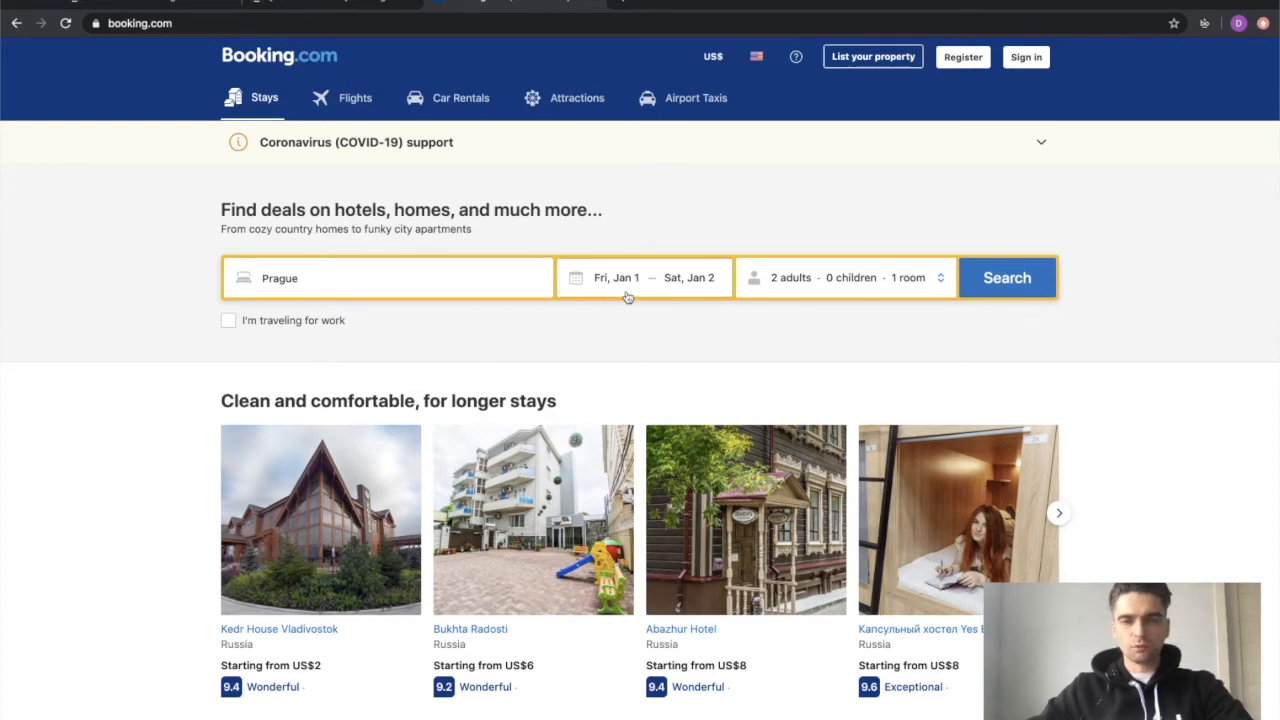
Step: Search Booking.com for Prague stays January 1–2, 2021, keeping the calendar dates, finding 503 properties
left_click(644, 276)
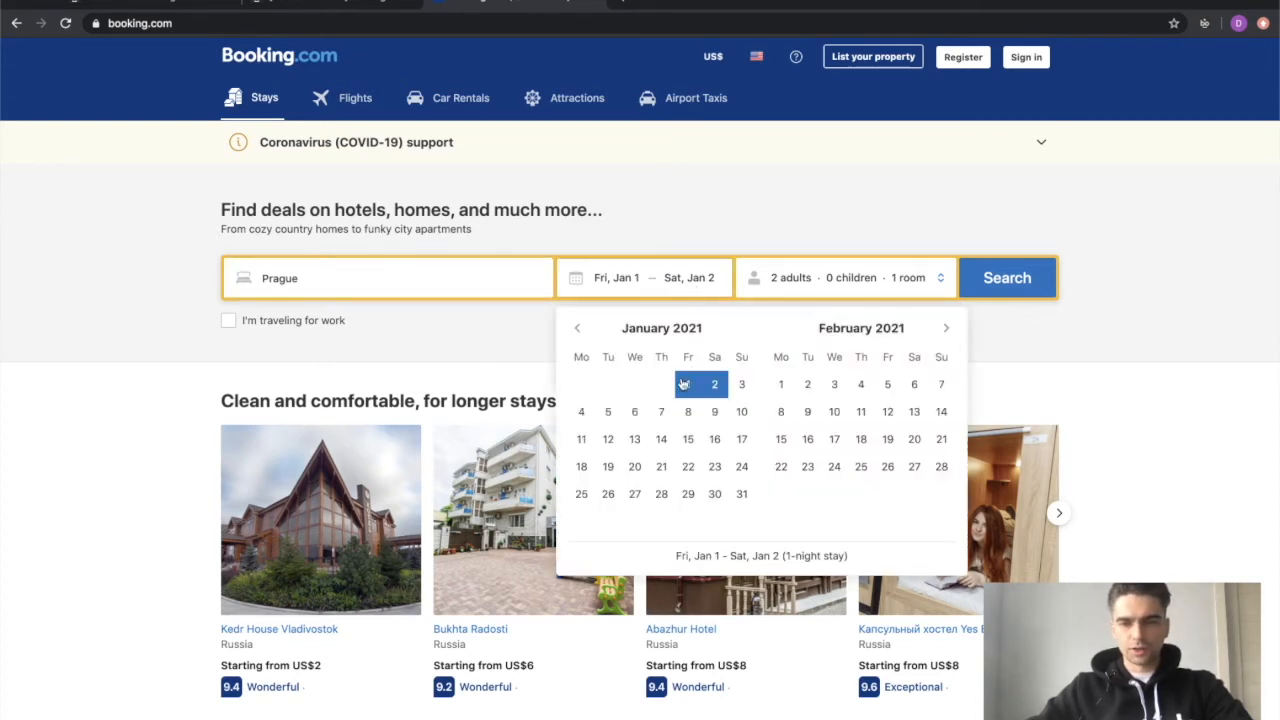
left_click(300, 352)
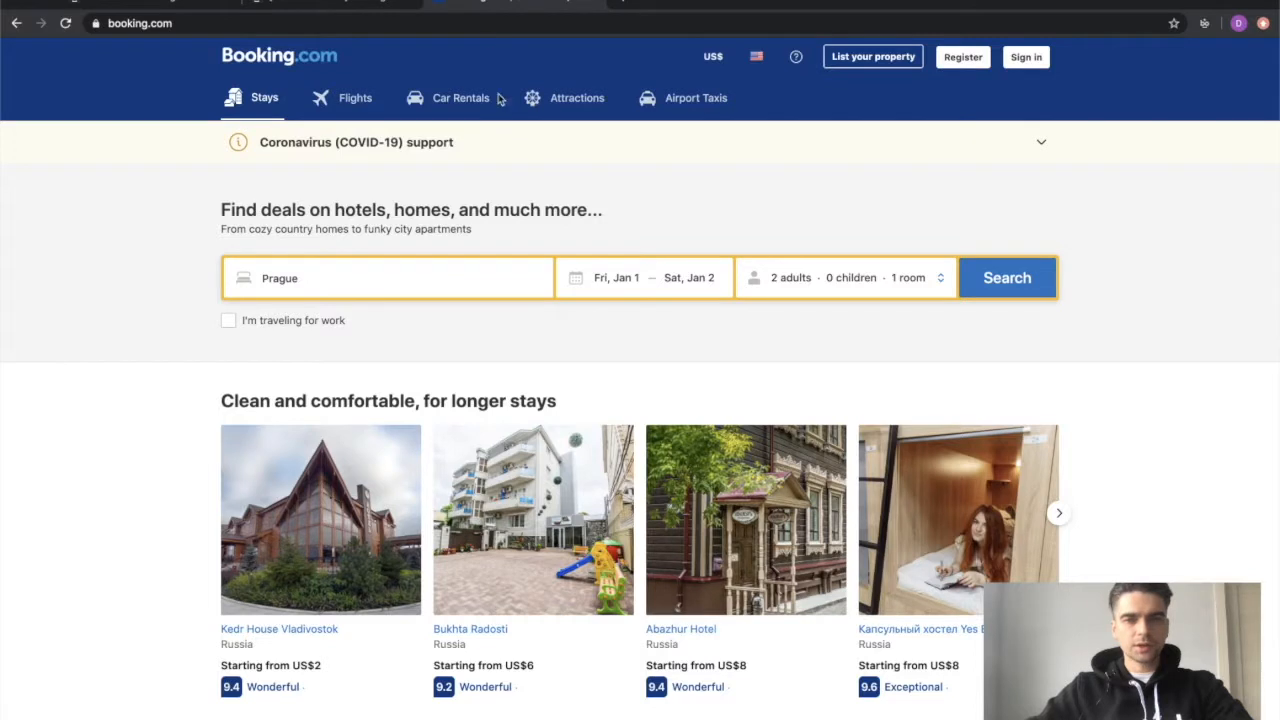
mouse_move(688, 310)
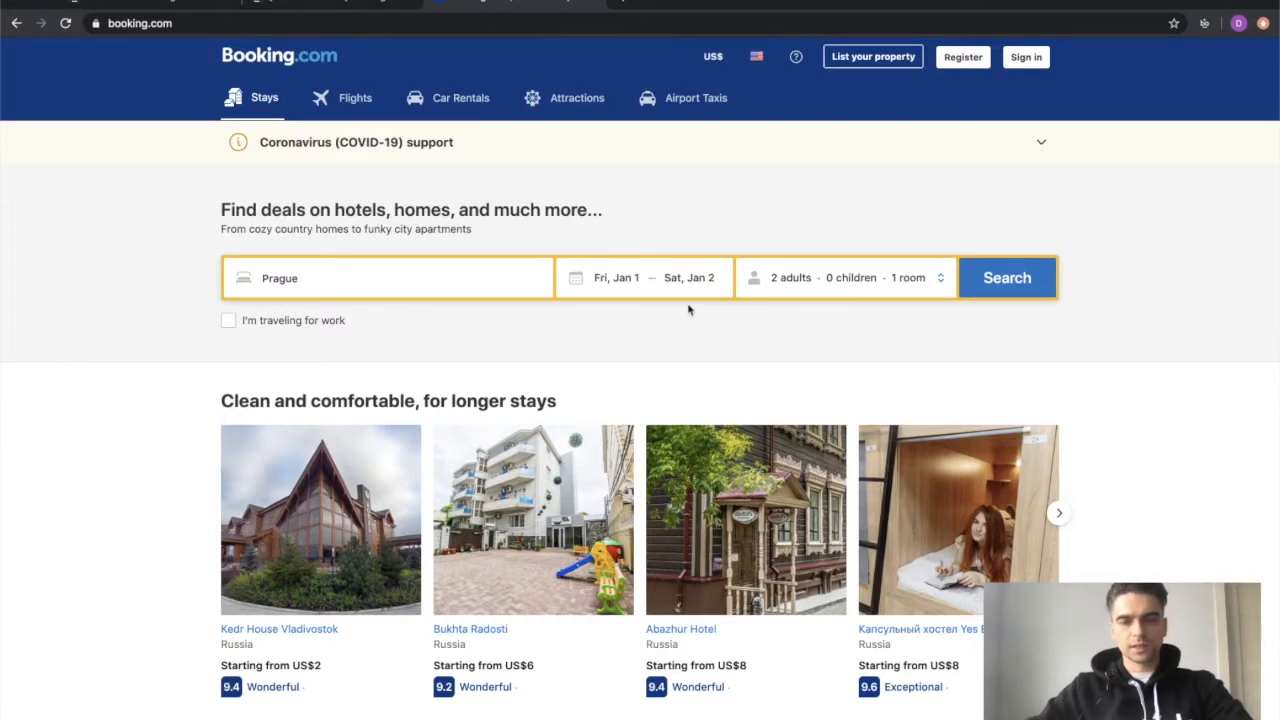
left_click(1006, 278)
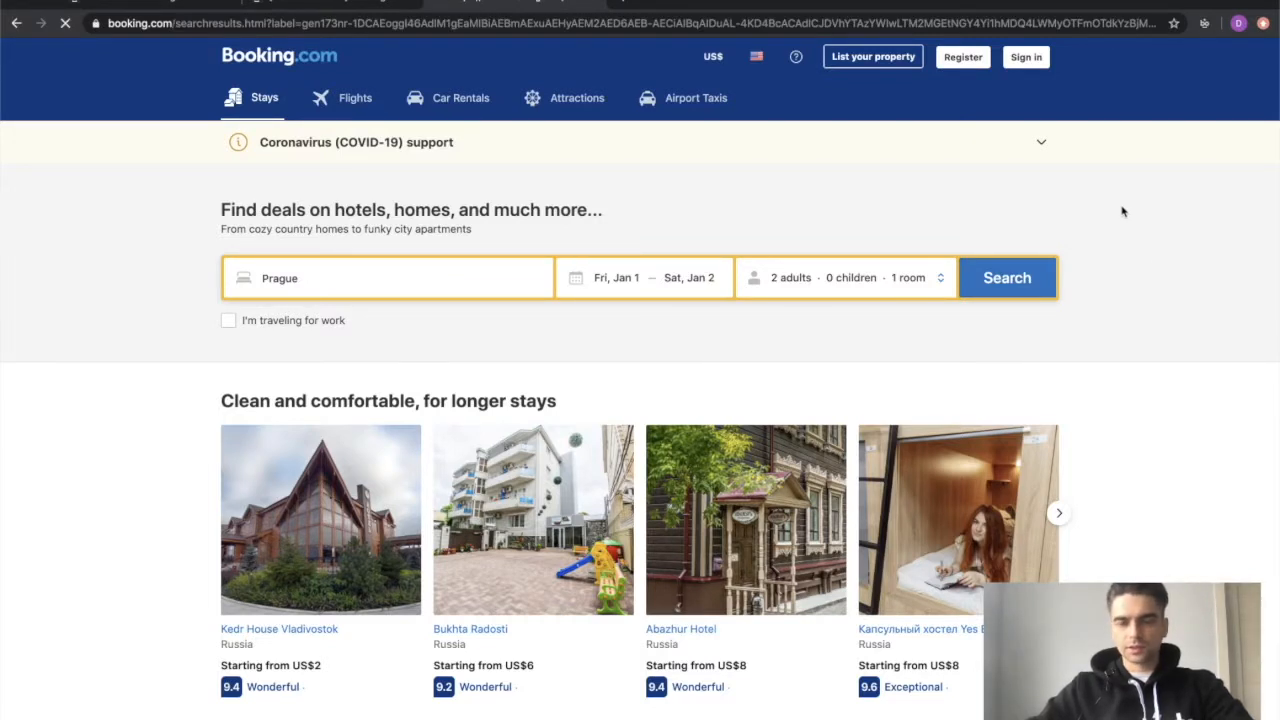
left_click(1006, 278)
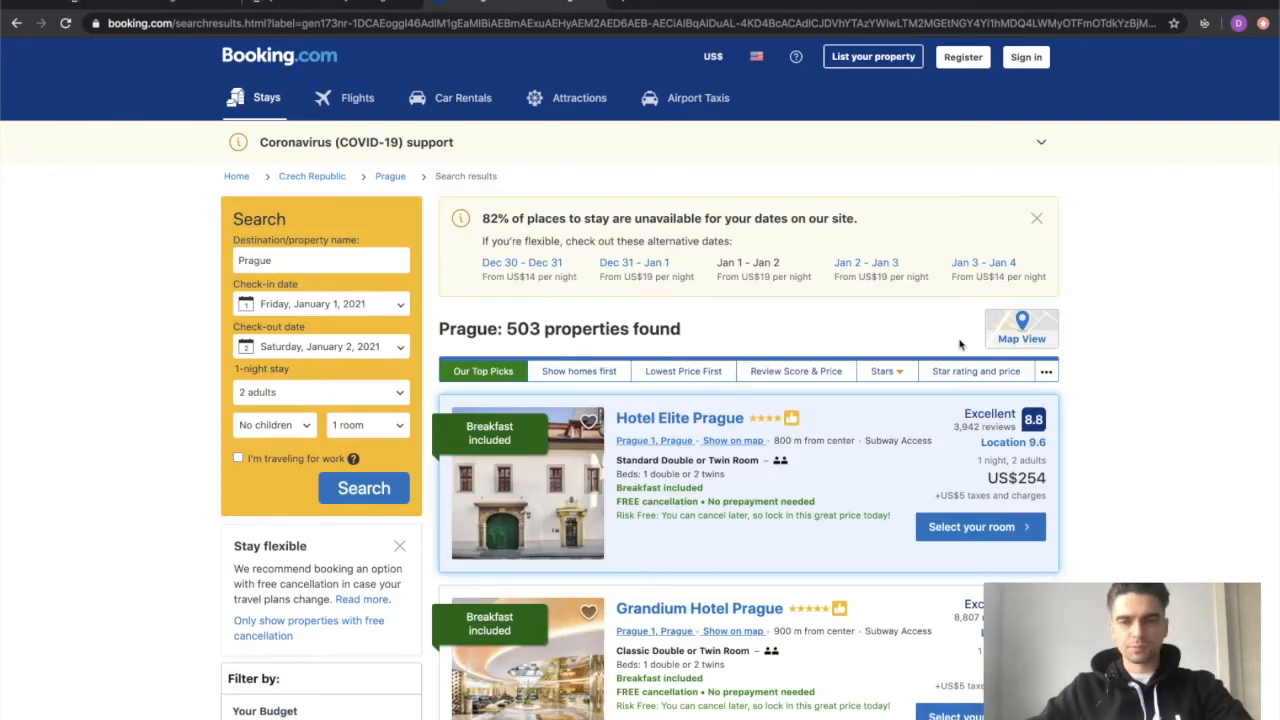
Step: Filter to Hotels rated Wonderful 9+ (52 properties) and grab the results URL for the job
scroll("down", 3)
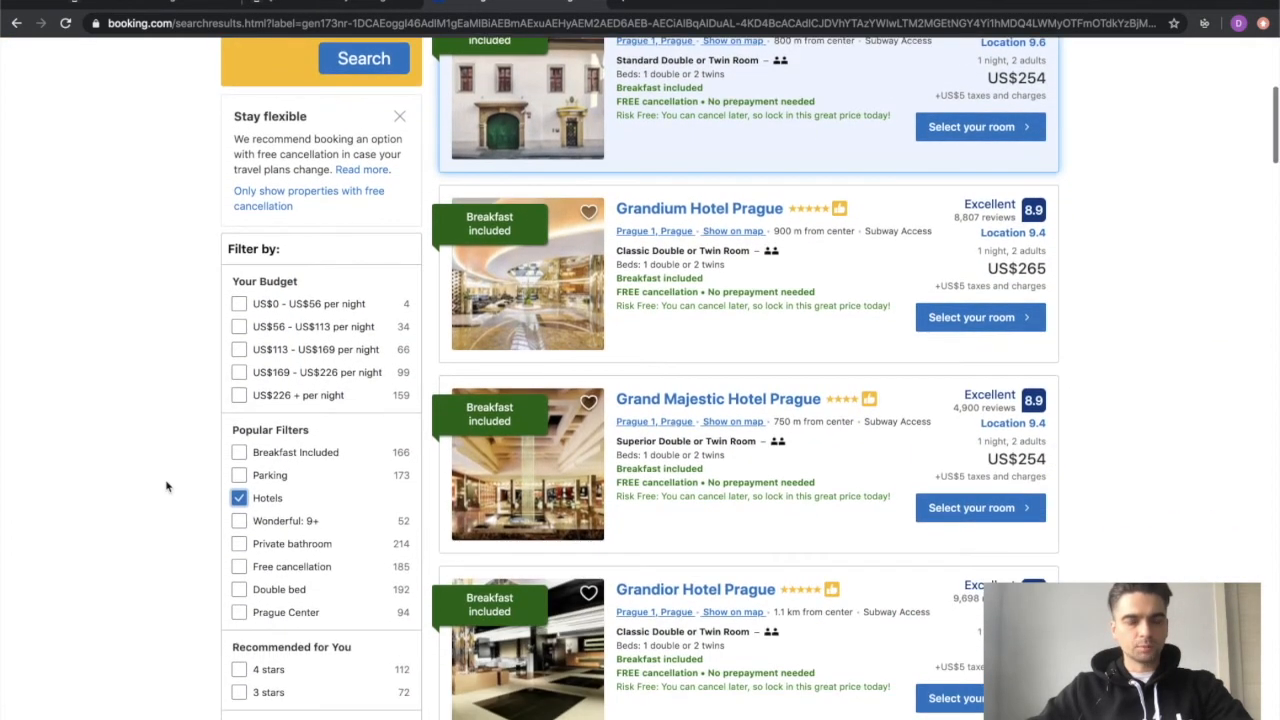
mouse_move(248, 536)
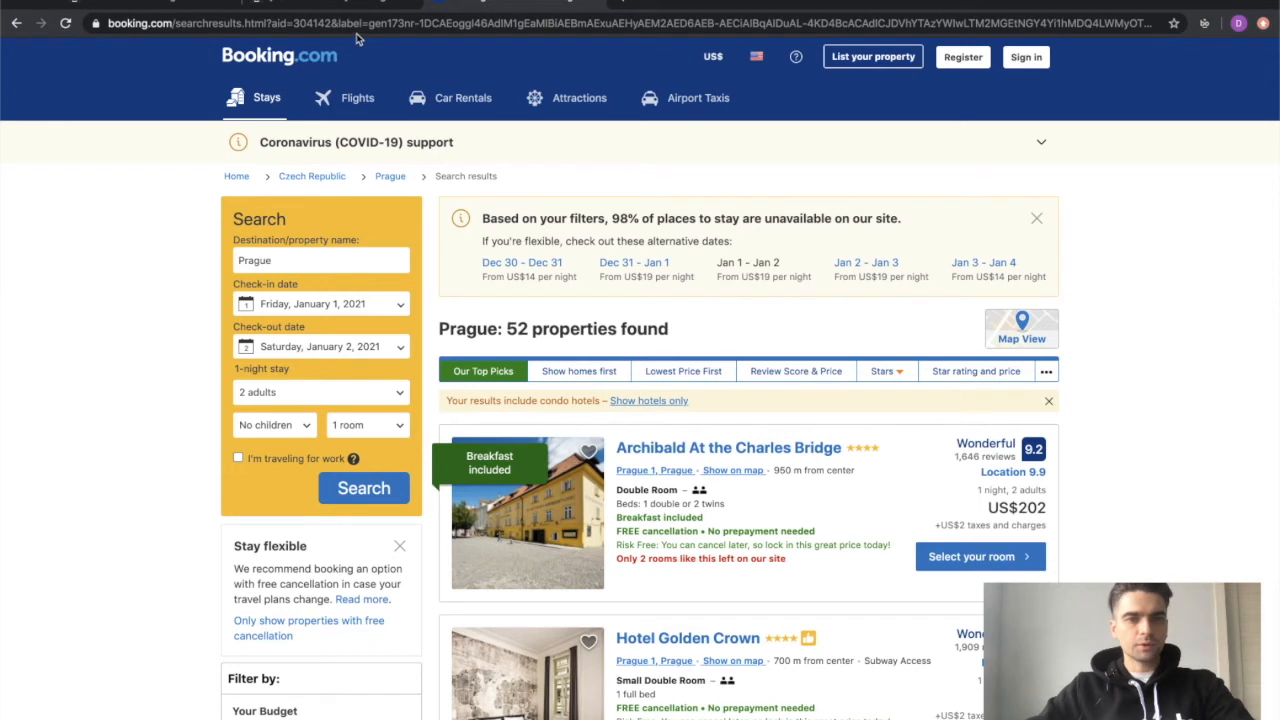
left_click(640, 24)
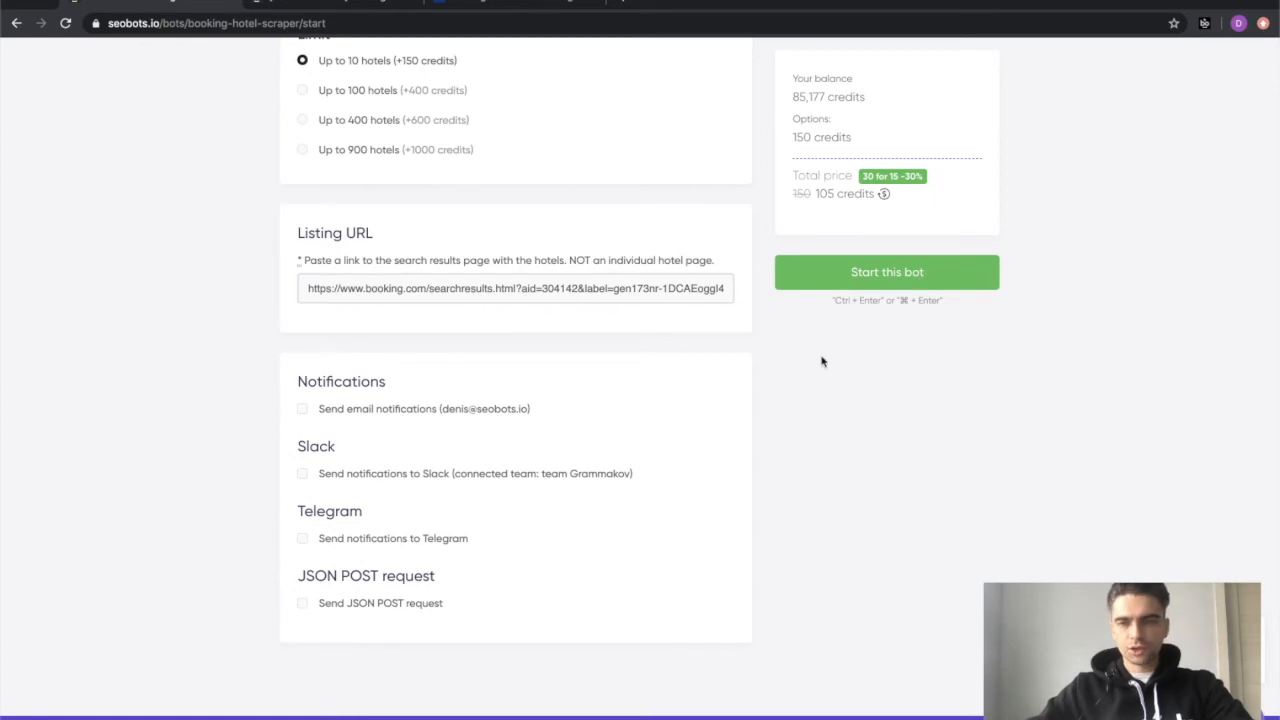
Step: Start the scraper job on the filtered Prague results link
left_click(886, 272)
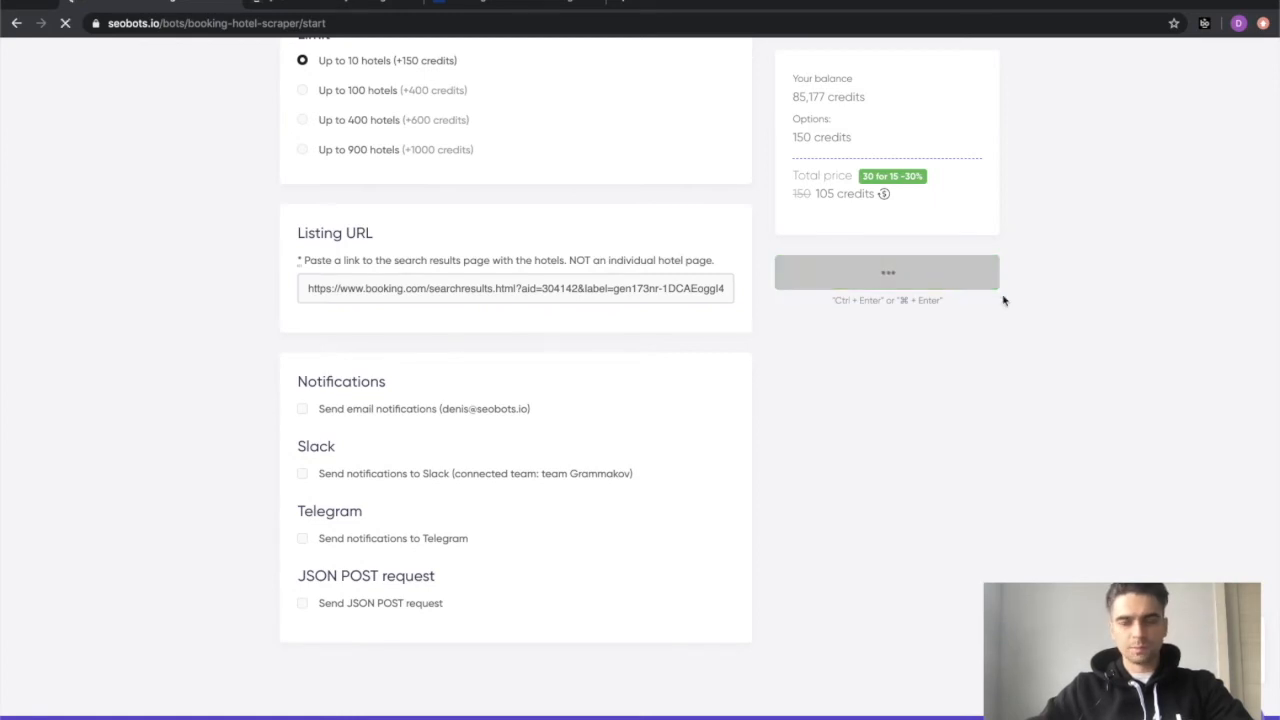
left_click(886, 272)
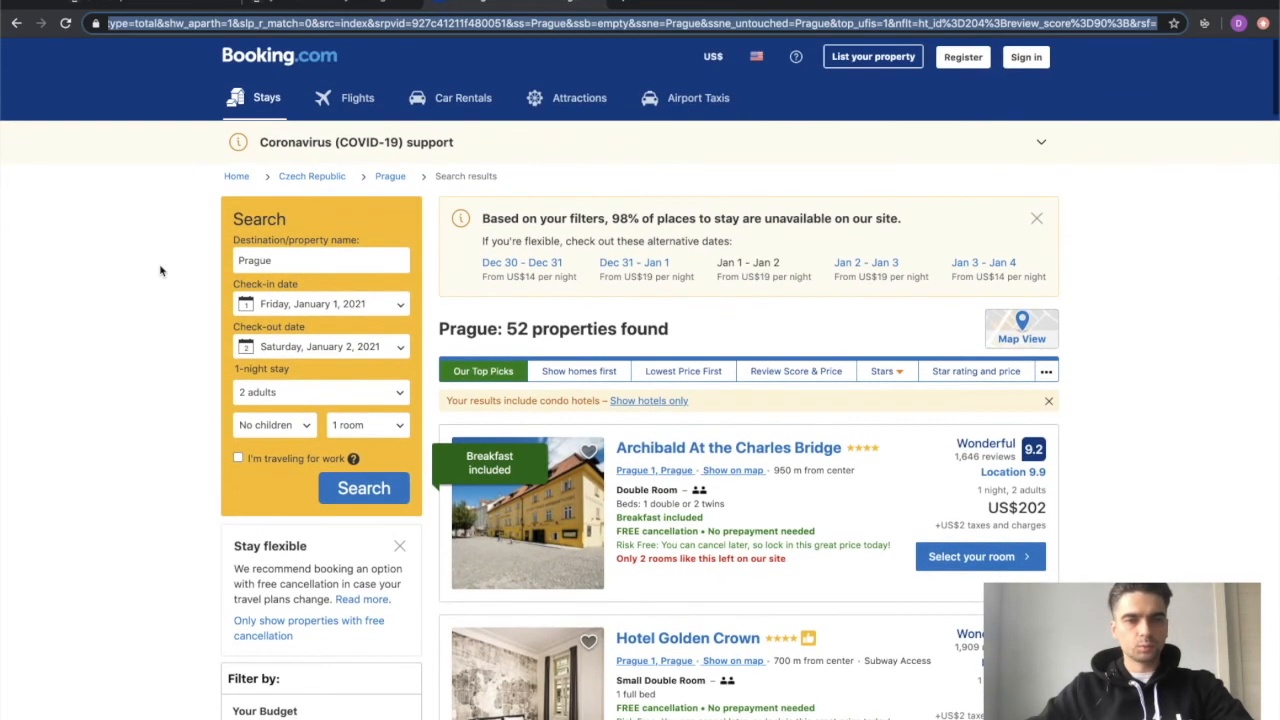
Step: Look over the 52 filtered Prague hotels before returning to the SEOBots jobs list
scroll("down", 3)
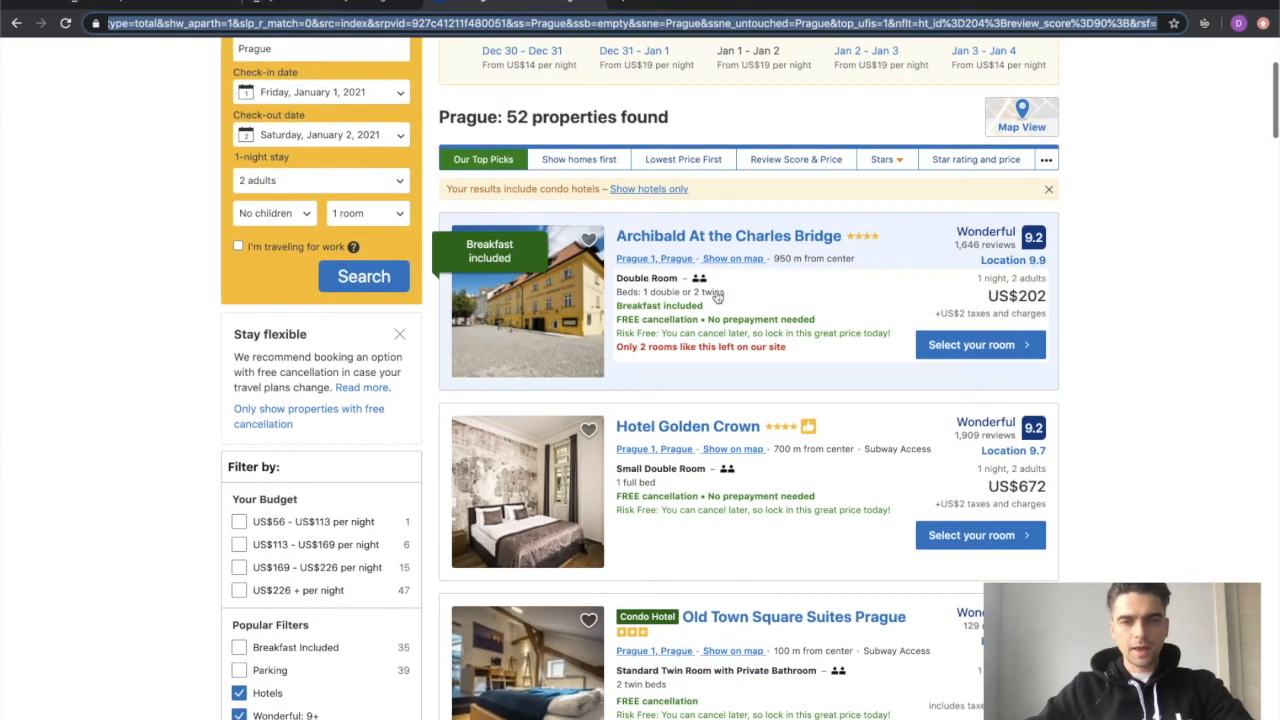
scroll("down", 3)
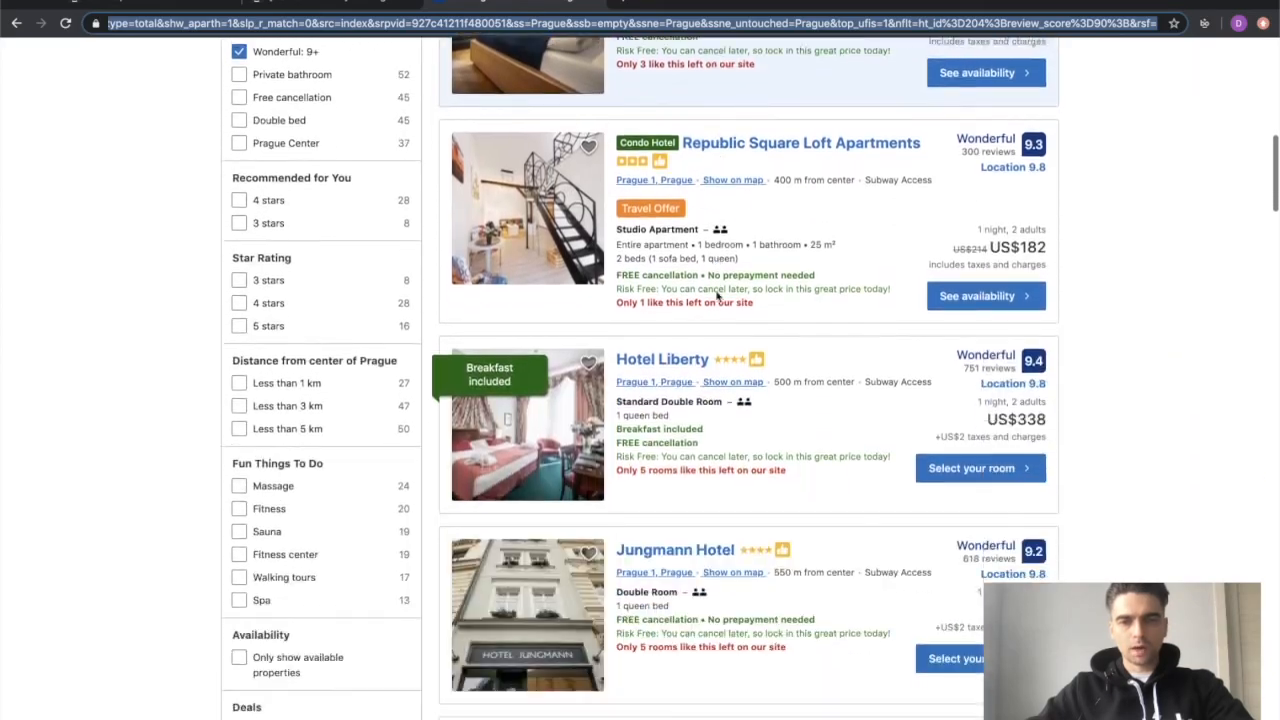
scroll("up", 3)
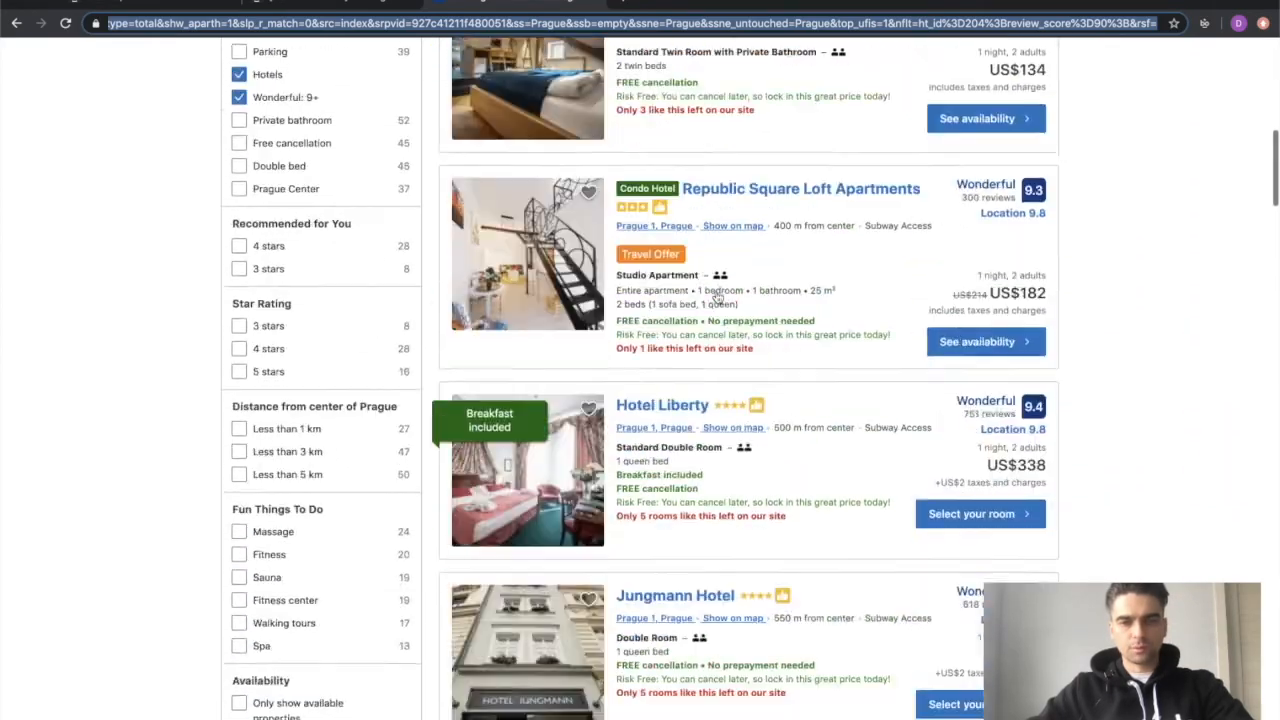
scroll("down", 3)
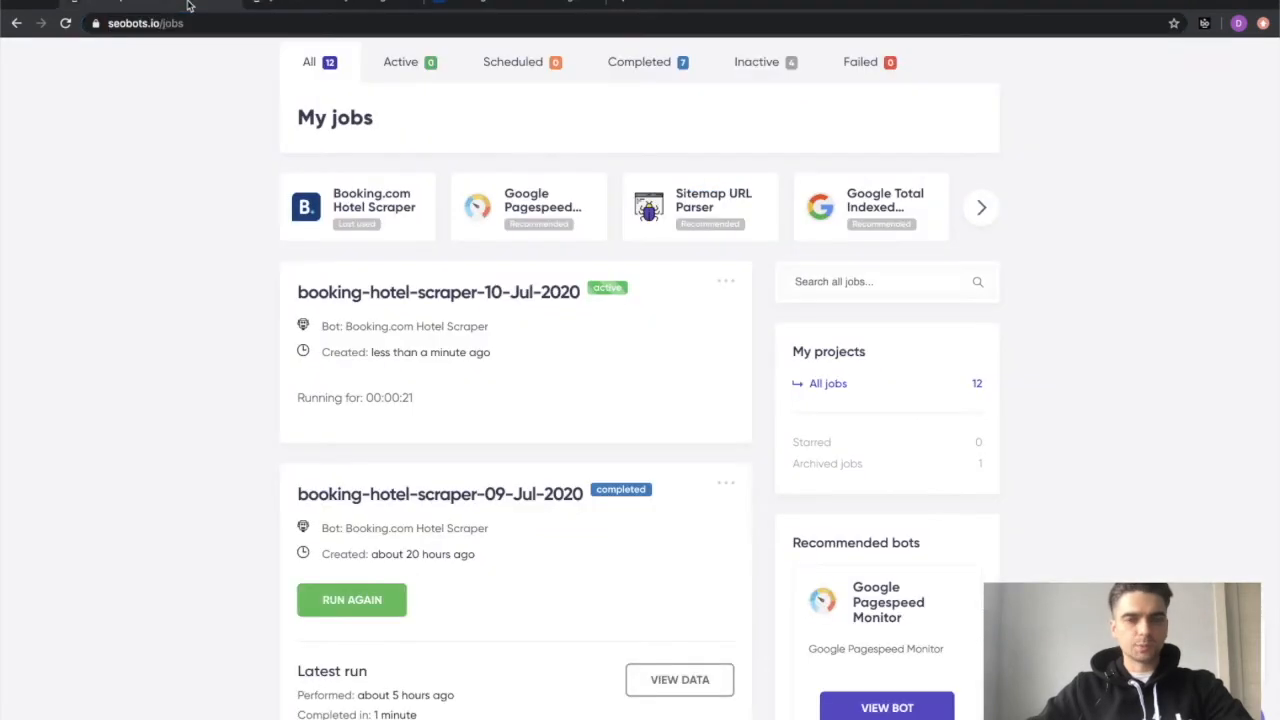
Step: View the data of the completed booking-hotel-scraper-10-Jul-2020 job: Prague hotel URLs and images
scroll("up", 3)
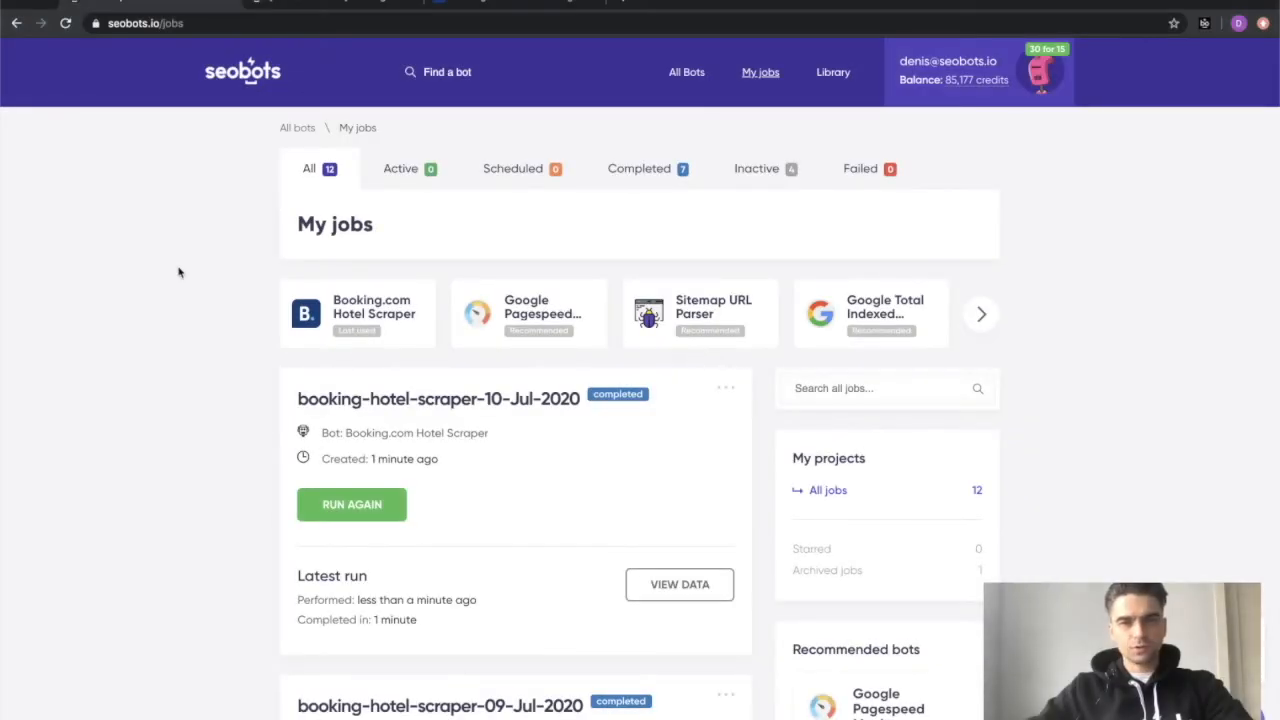
scroll("down", 3)
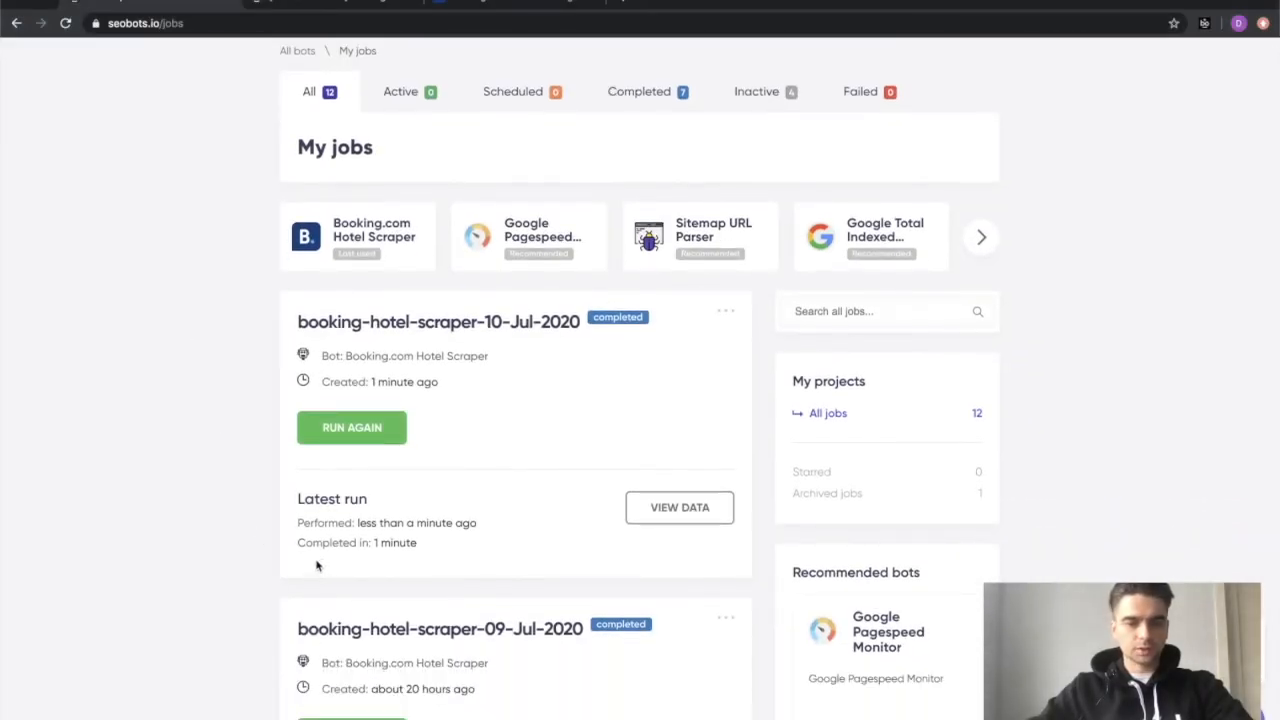
mouse_move(482, 552)
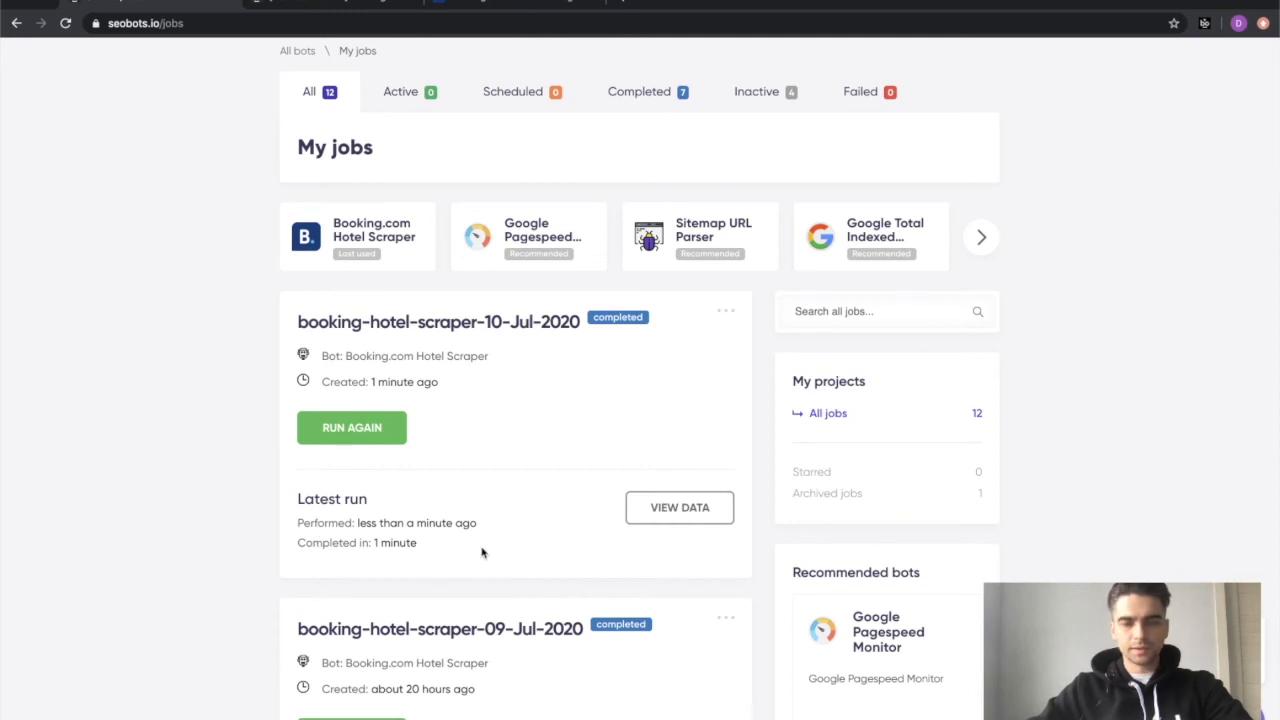
left_click(680, 508)
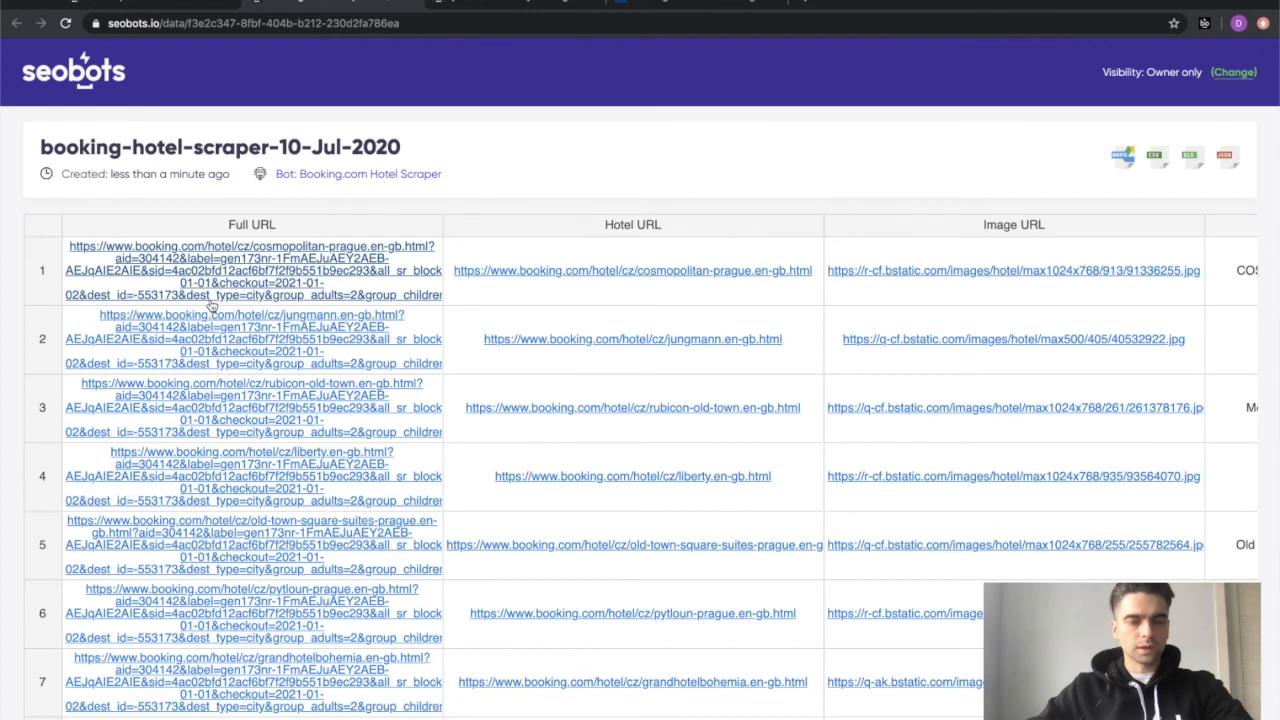
scroll("down", 3)
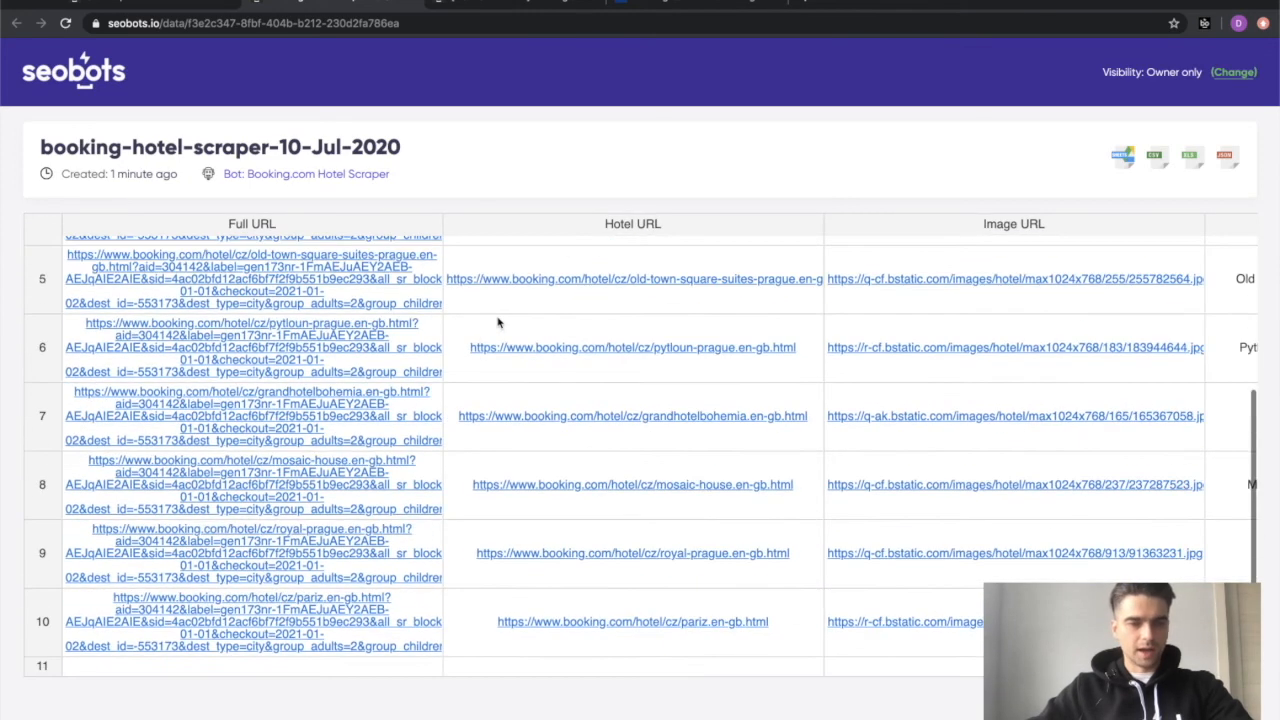
scroll("up", 3)
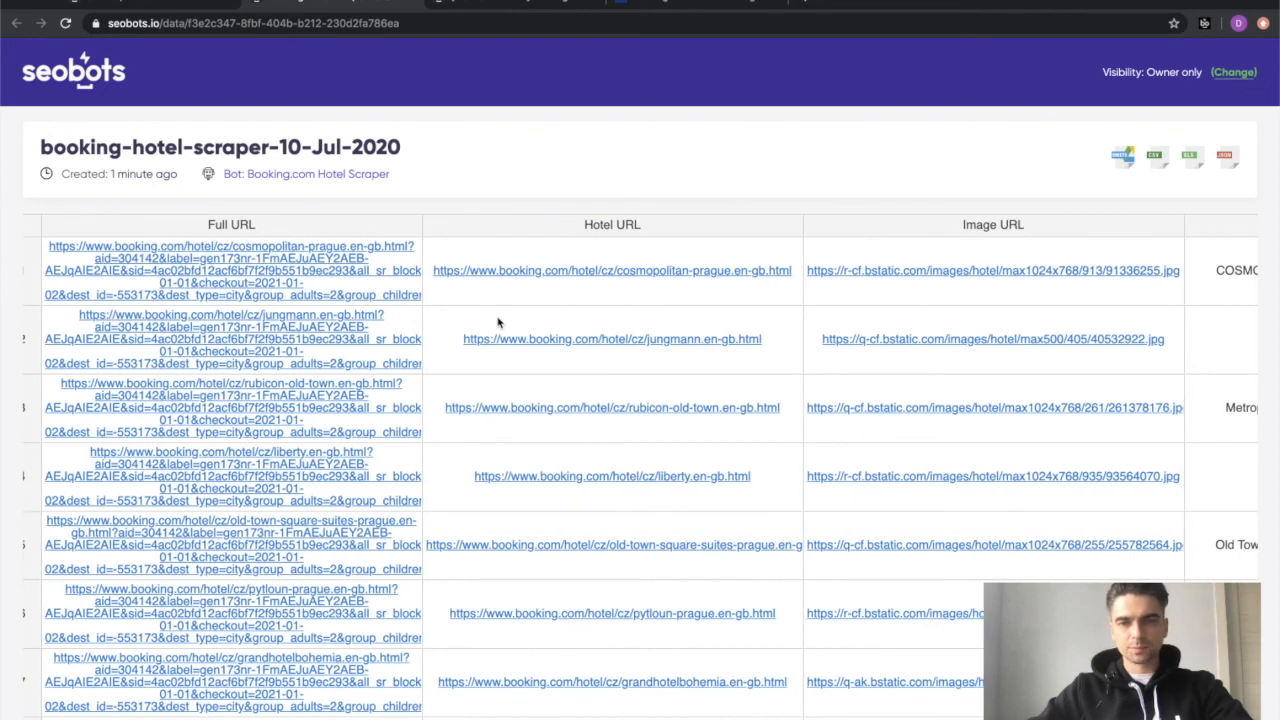
scroll("right", 3)
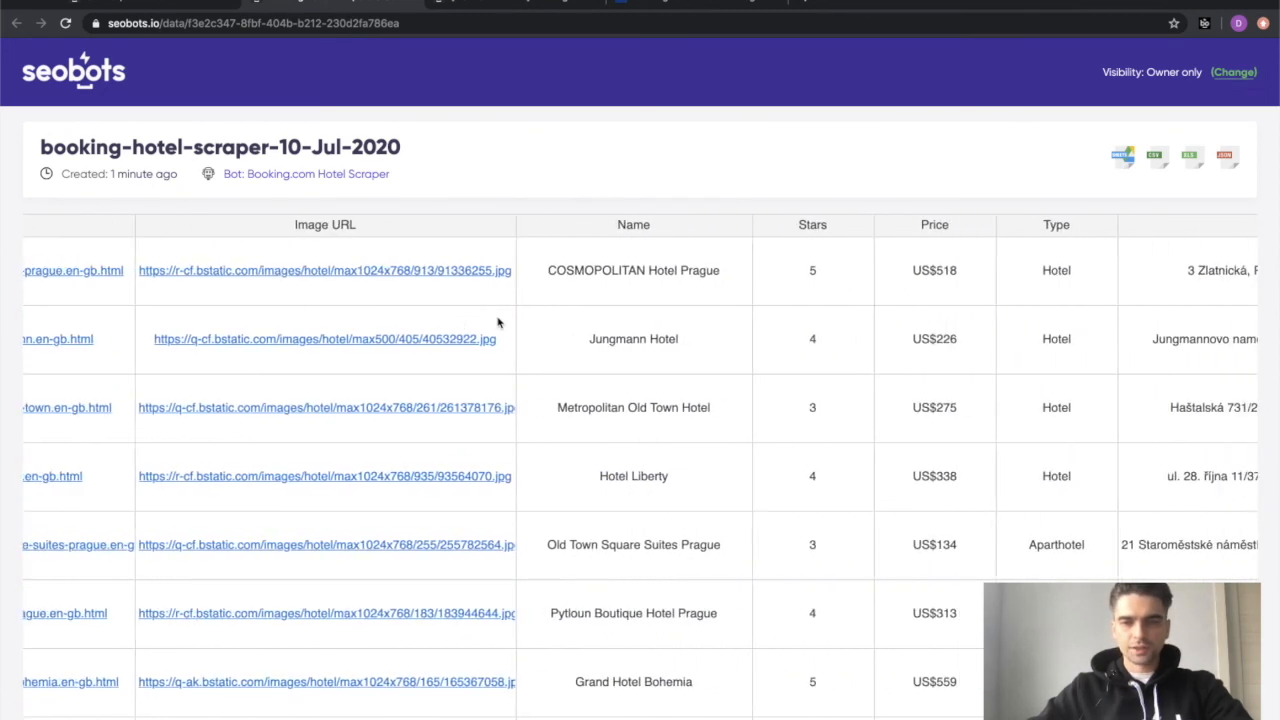
scroll("right", 3)
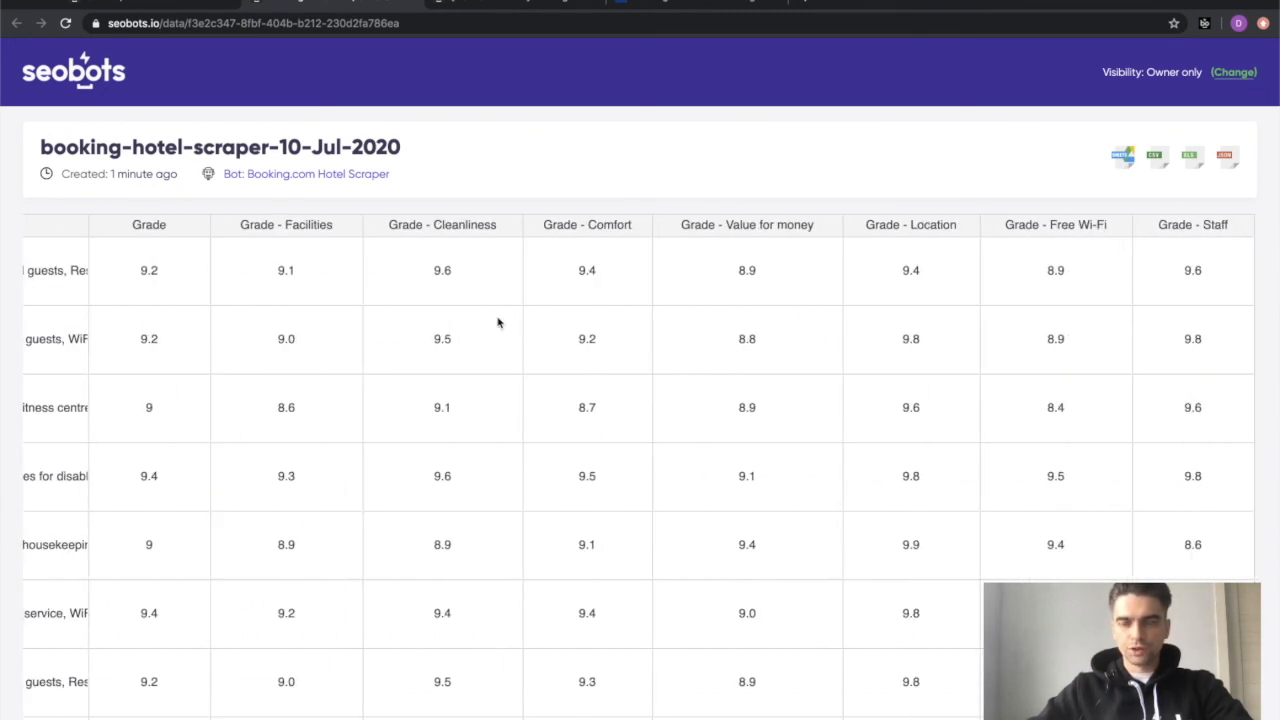